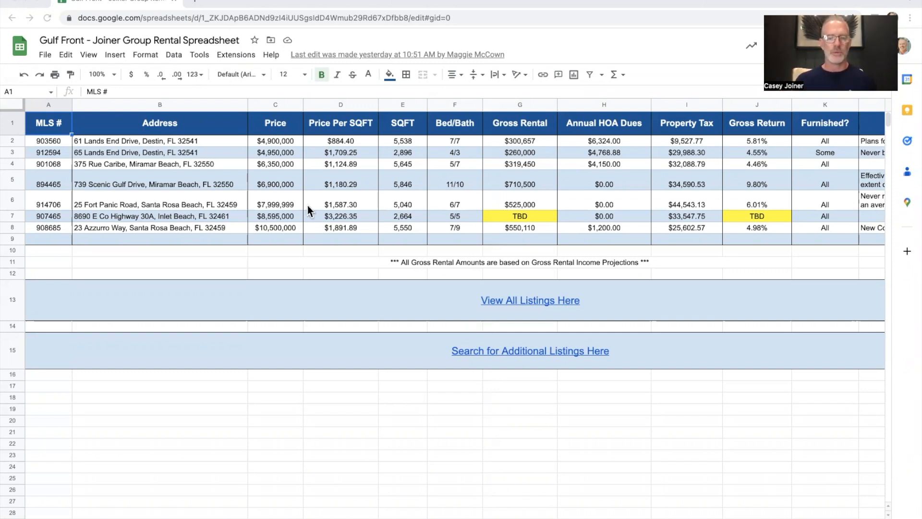
{"action": "mouse_move", "coordinate": [61, 206]}
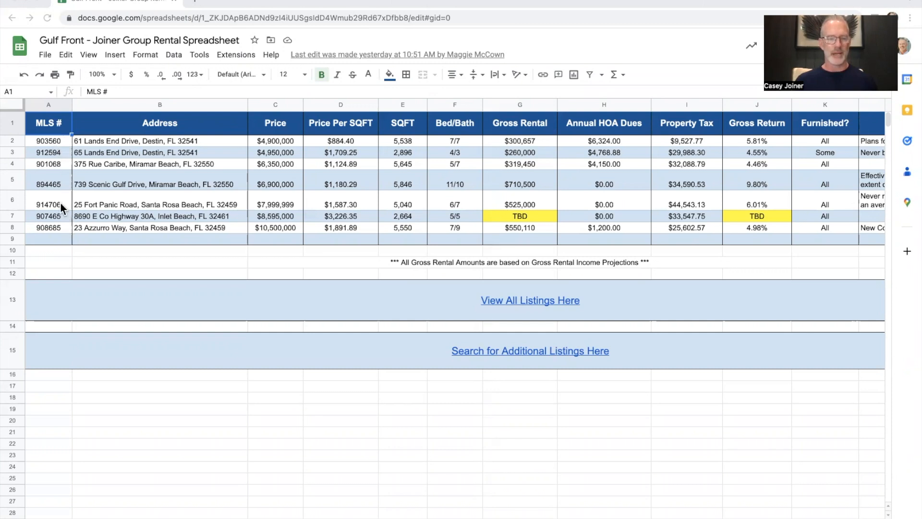
{"action": "mouse_move", "coordinate": [133, 164]}
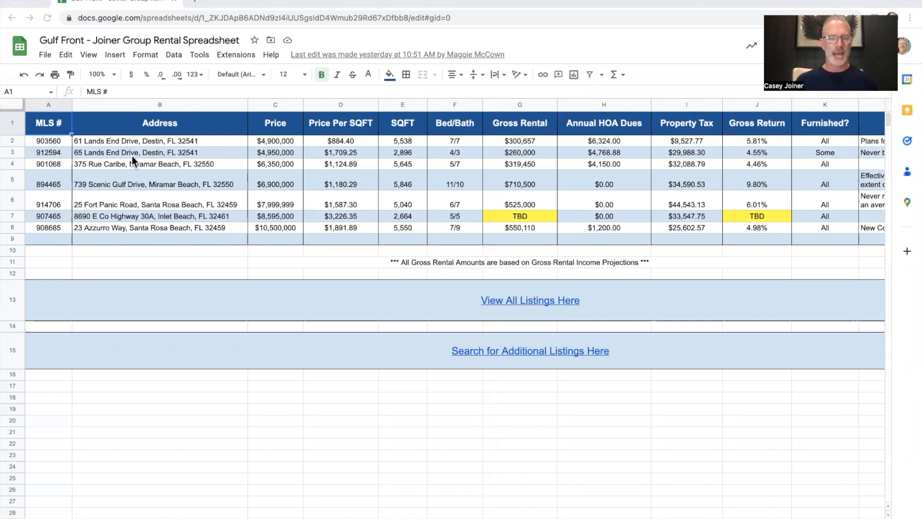
{"action": "mouse_move", "coordinate": [268, 138]}
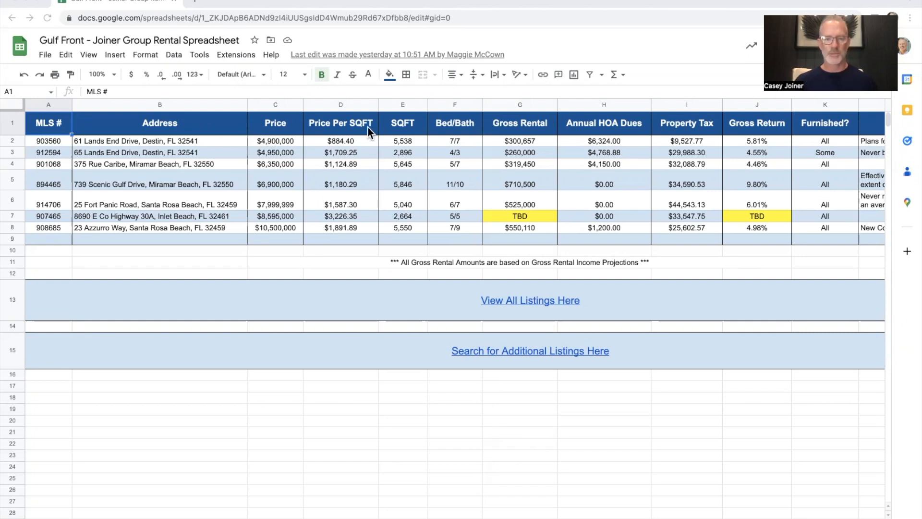
{"action": "mouse_move", "coordinate": [415, 128]}
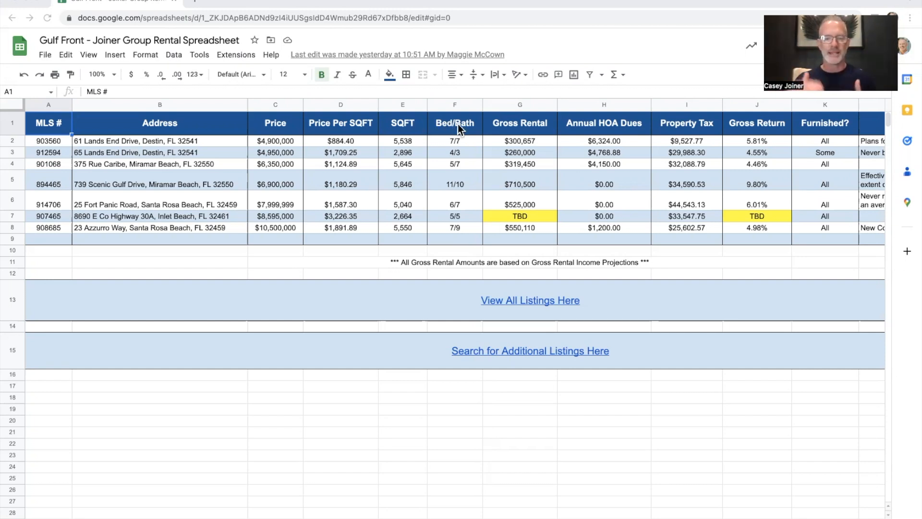
{"action": "mouse_move", "coordinate": [474, 164]}
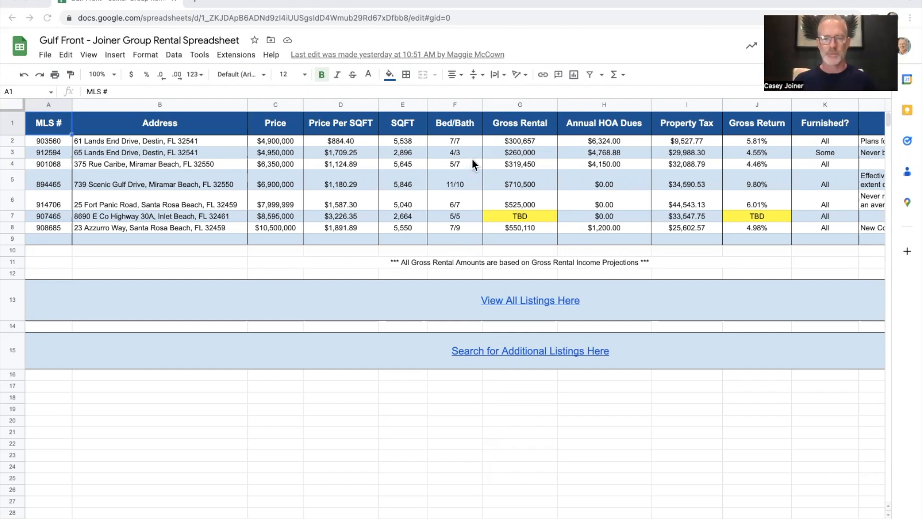
{"action": "mouse_move", "coordinate": [538, 203]}
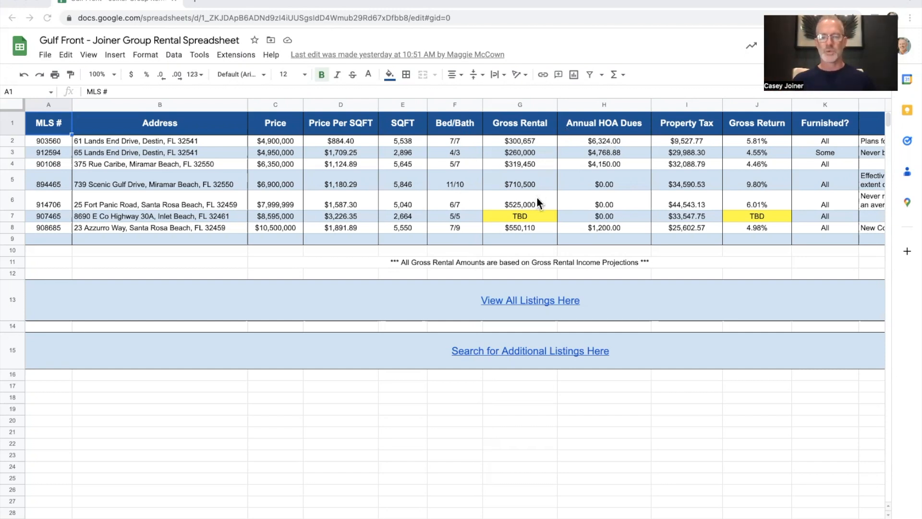
{"action": "mouse_move", "coordinate": [618, 154]}
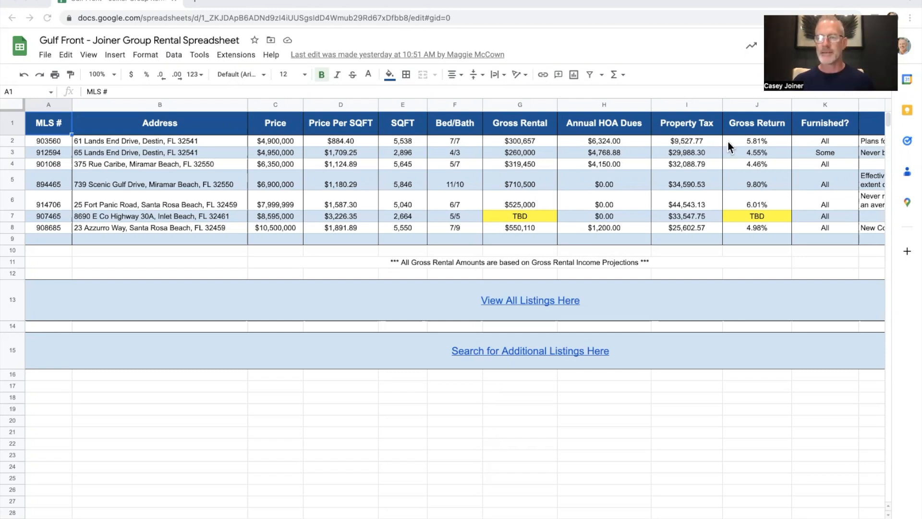
{"action": "mouse_move", "coordinate": [808, 156]}
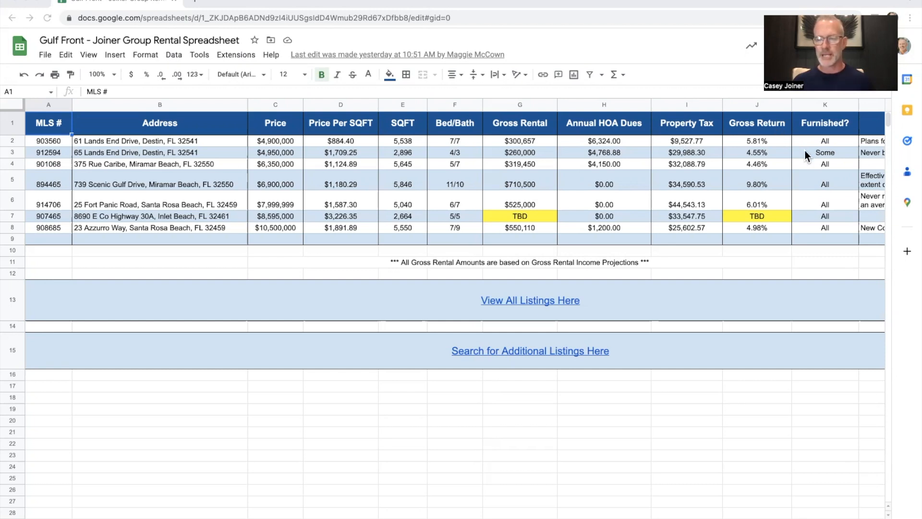
{"action": "scroll", "scroll_direction": "right", "scroll_amount": 3}
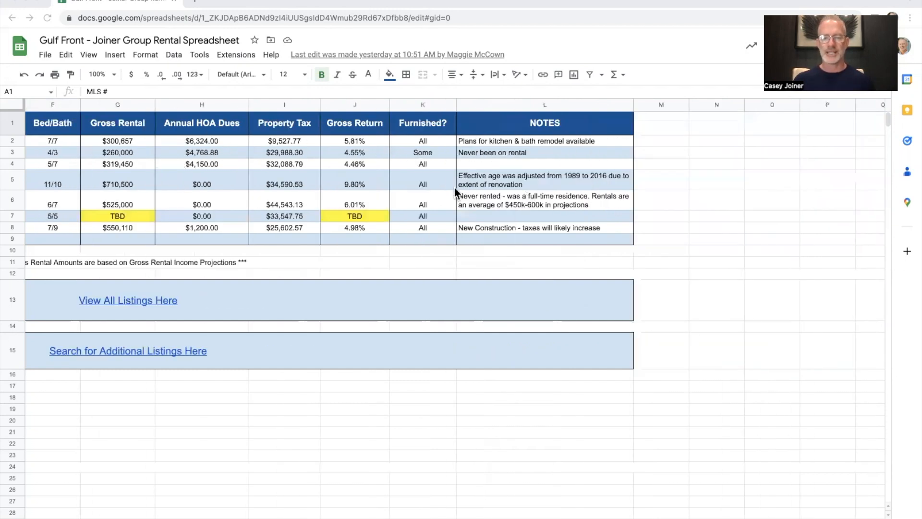
{"action": "mouse_move", "coordinate": [470, 192]}
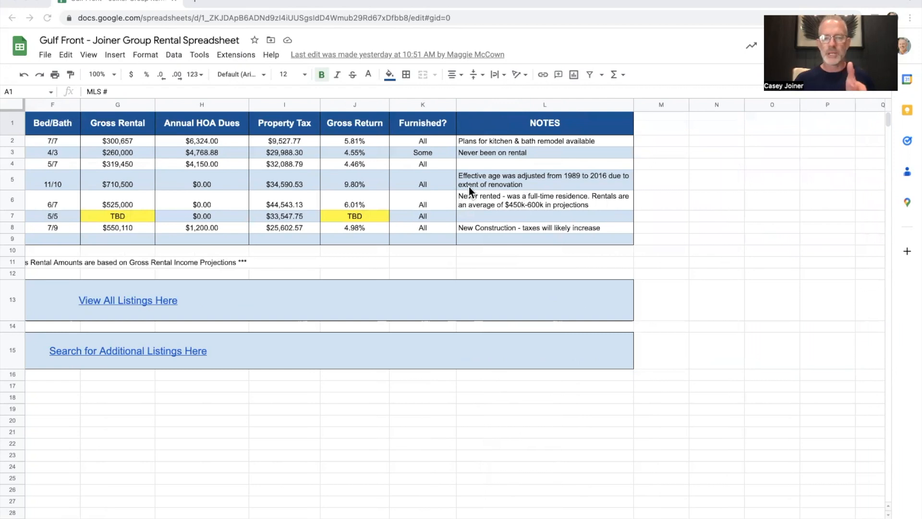
{"action": "mouse_move", "coordinate": [574, 153]}
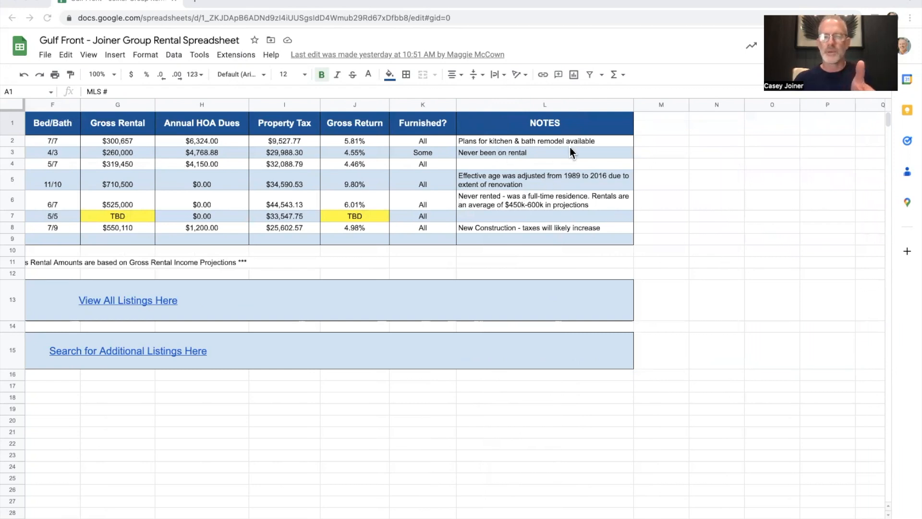
{"action": "mouse_move", "coordinate": [520, 167]}
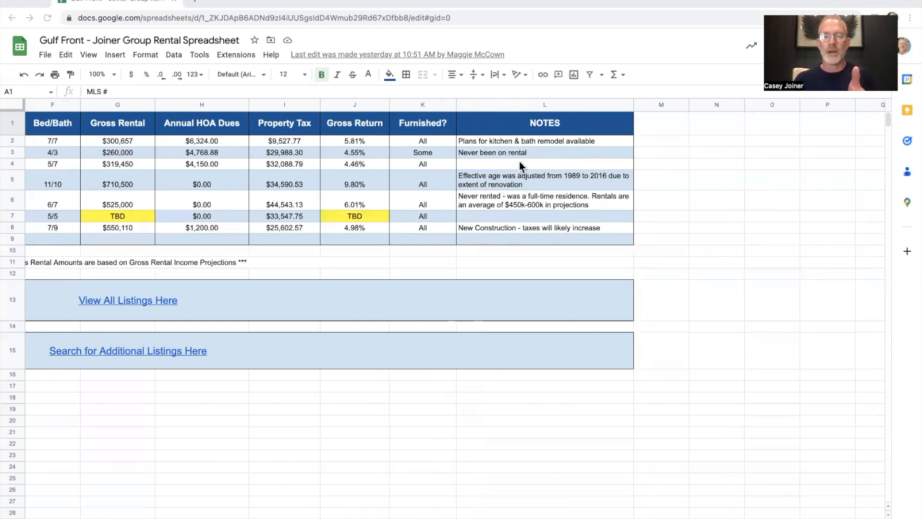
{"action": "mouse_move", "coordinate": [518, 170]}
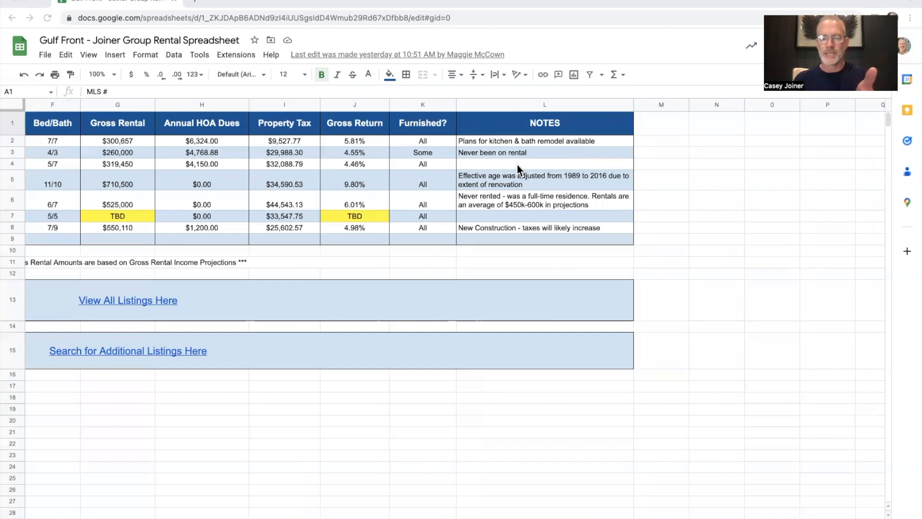
{"action": "scroll", "scroll_direction": "left", "scroll_amount": 3}
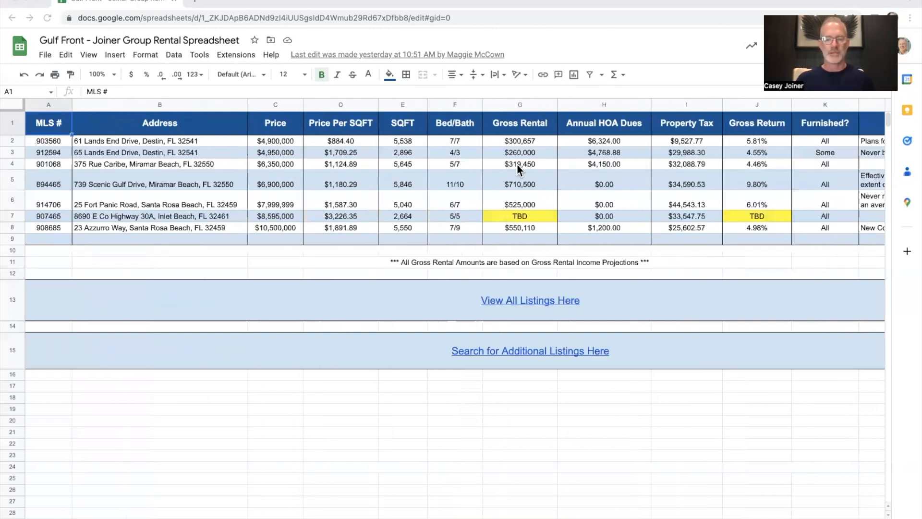
{"action": "mouse_move", "coordinate": [509, 238]}
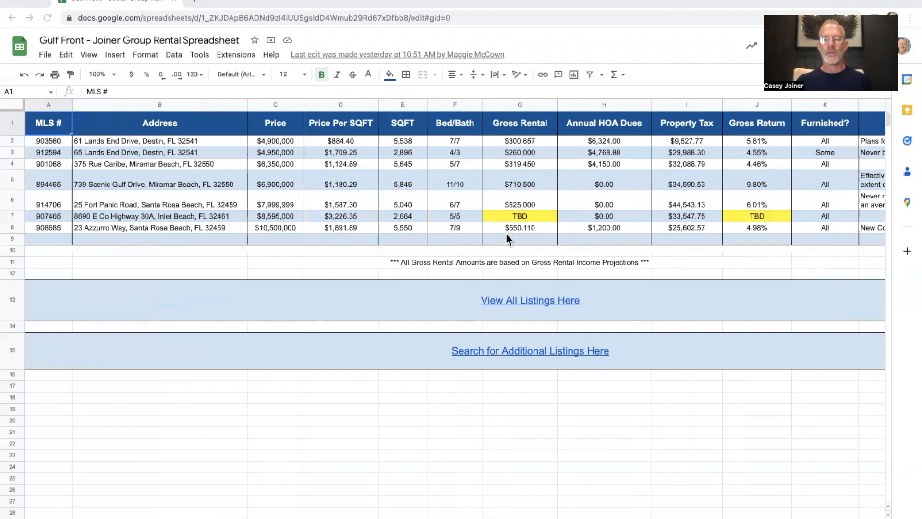
{"action": "mouse_move", "coordinate": [576, 310]}
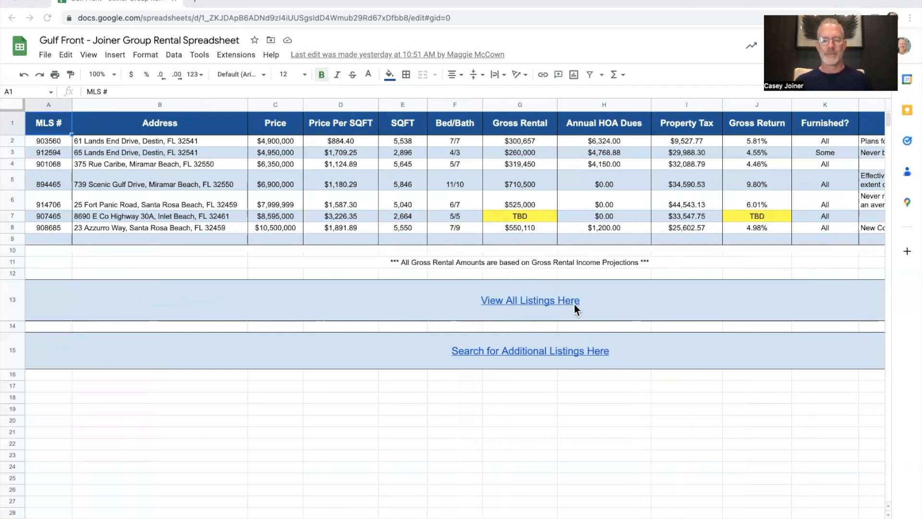
{"action": "mouse_move", "coordinate": [554, 296]}
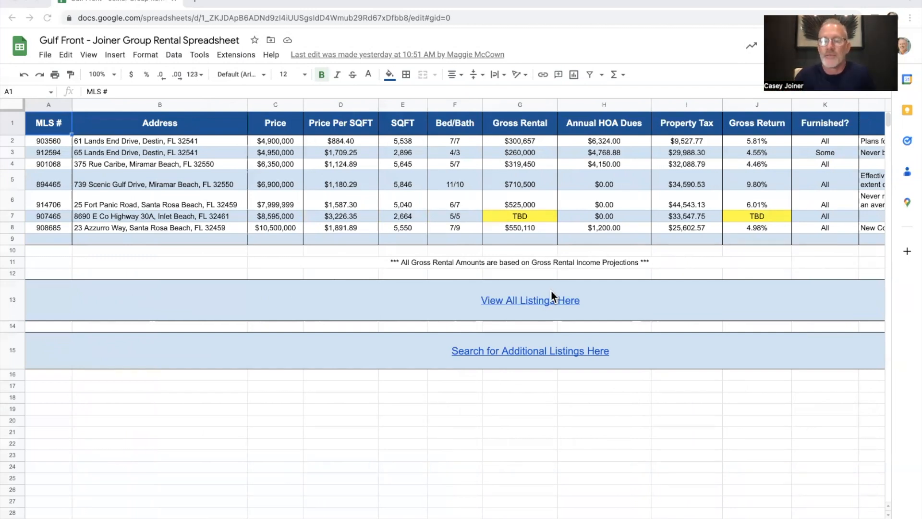
{"action": "mouse_move", "coordinate": [528, 287]}
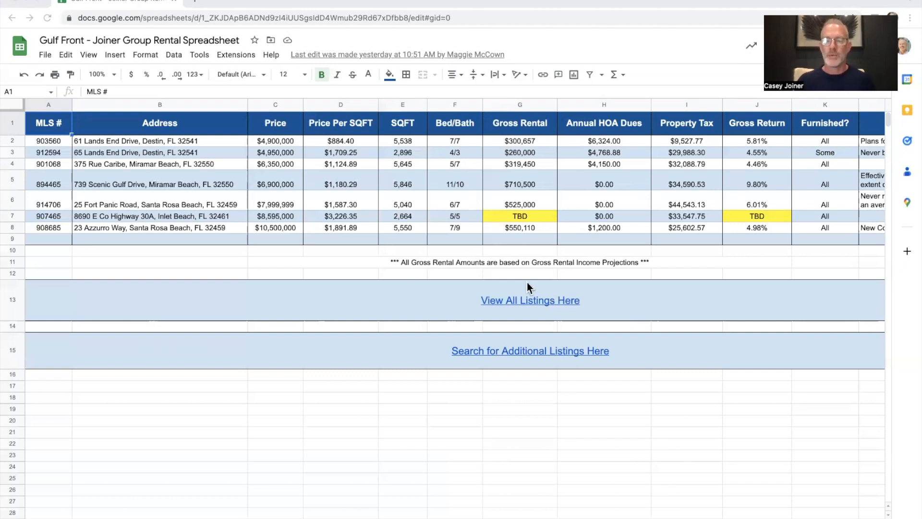
{"action": "mouse_move", "coordinate": [228, 225]}
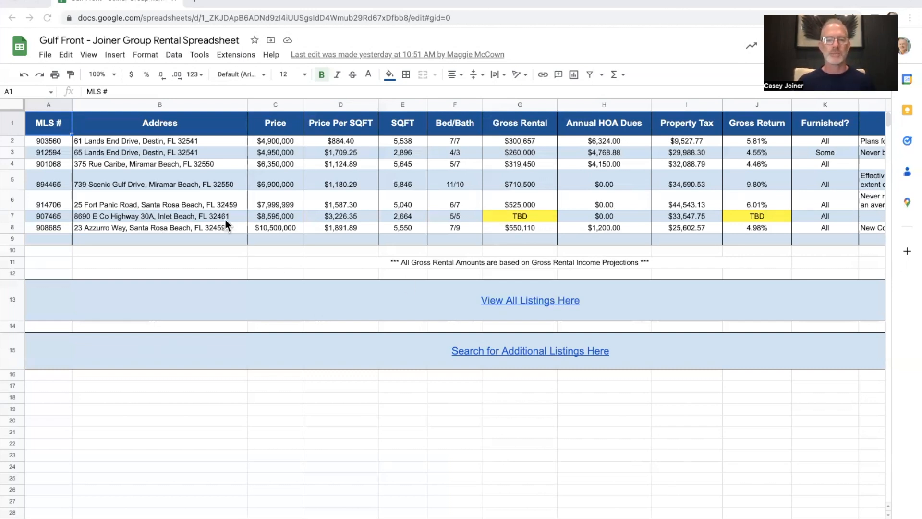
{"action": "mouse_move", "coordinate": [326, 169]}
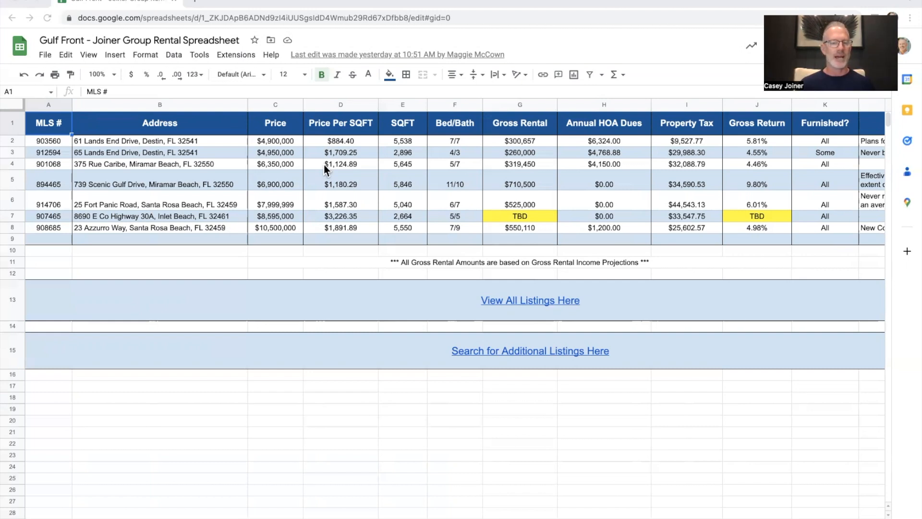
{"action": "mouse_move", "coordinate": [479, 189]}
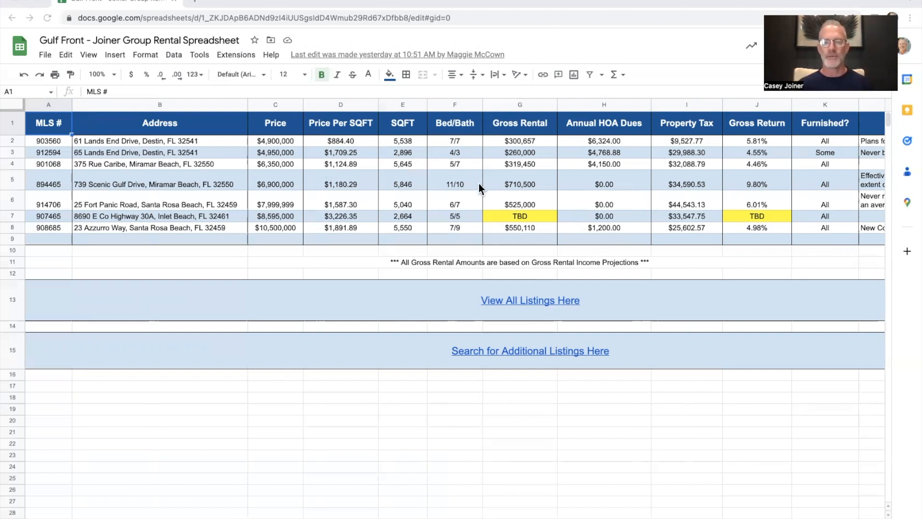
{"action": "mouse_move", "coordinate": [378, 167]}
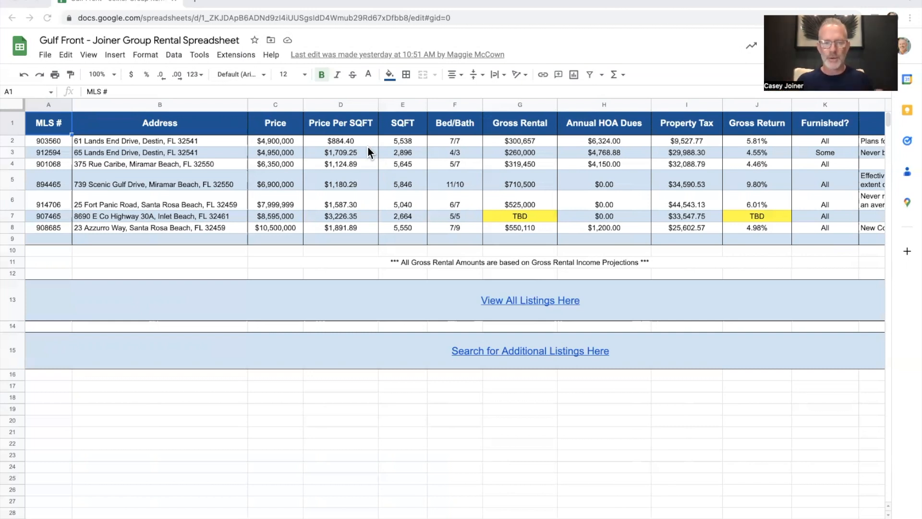
{"action": "mouse_move", "coordinate": [369, 228]}
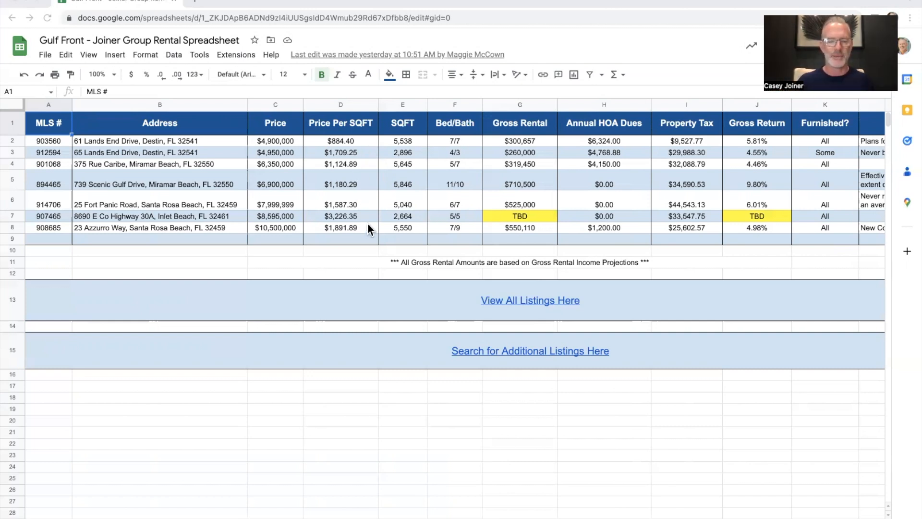
{"action": "mouse_move", "coordinate": [362, 227]}
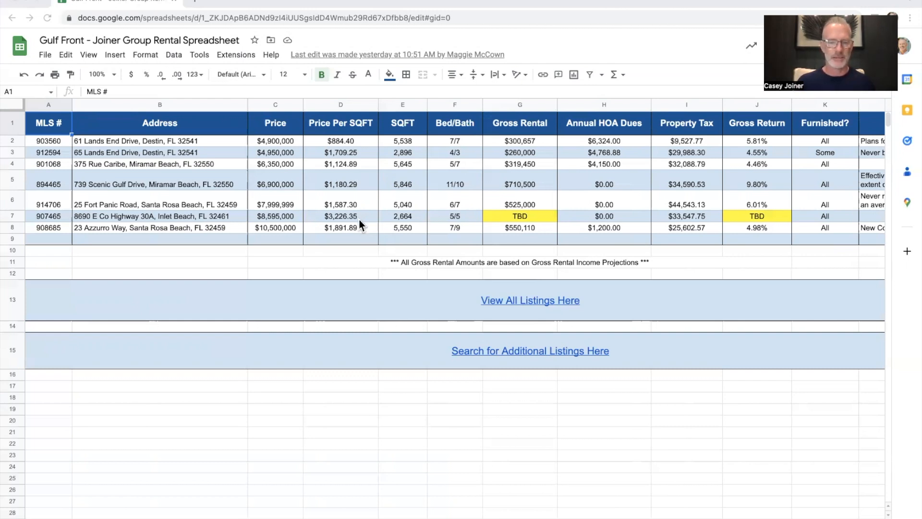
{"action": "mouse_move", "coordinate": [358, 166]}
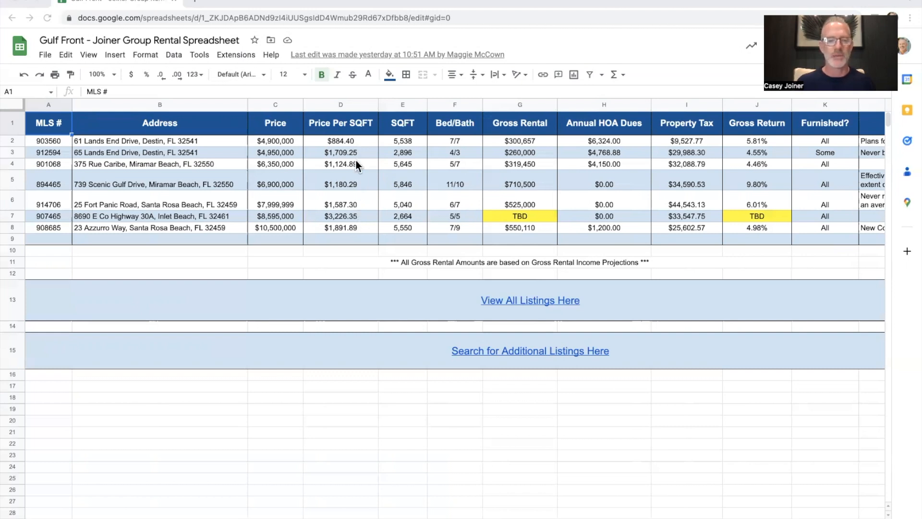
{"action": "mouse_move", "coordinate": [360, 148]}
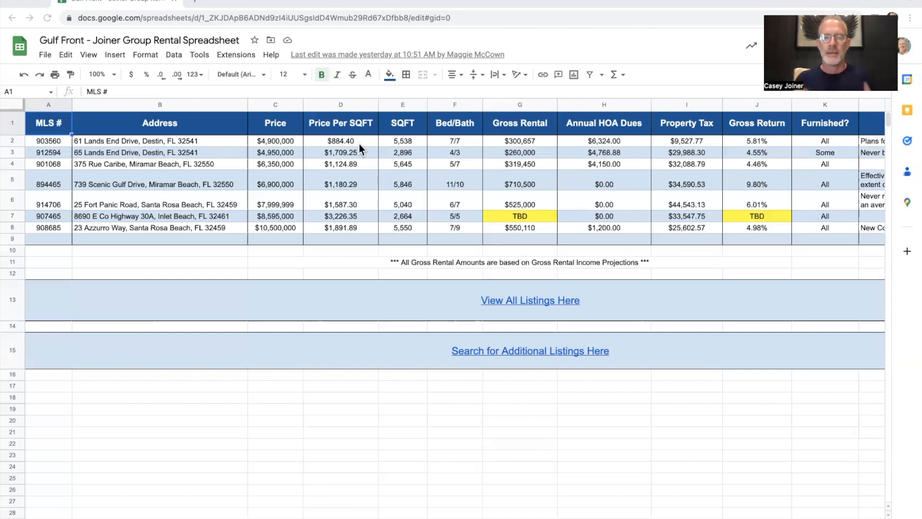
{"action": "mouse_move", "coordinate": [519, 109]}
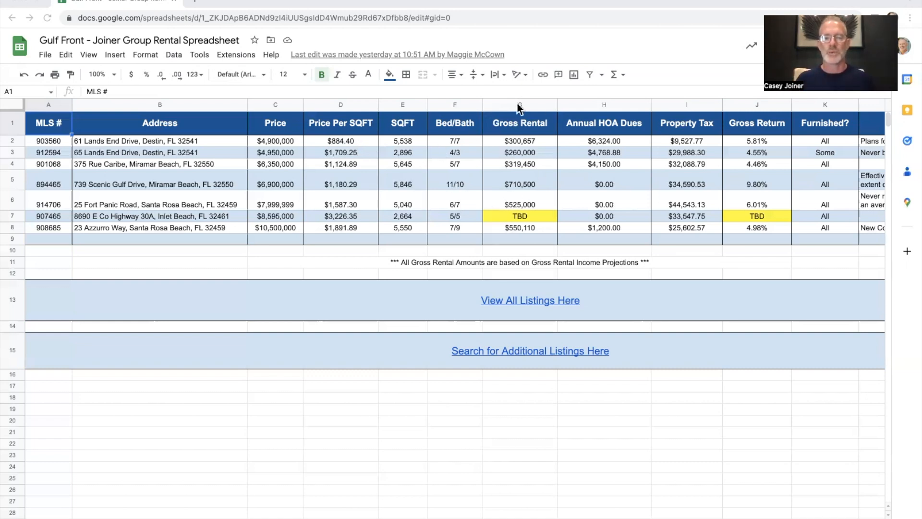
{"action": "mouse_move", "coordinate": [513, 161]}
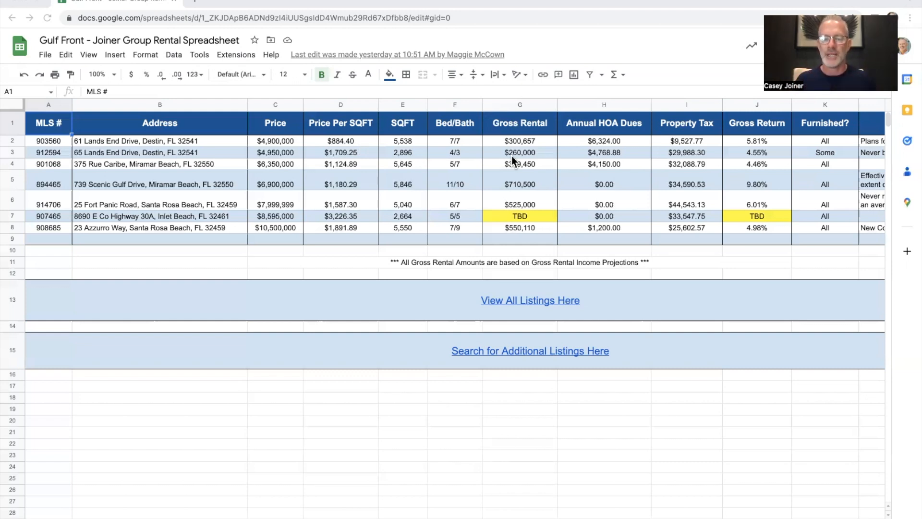
{"action": "mouse_move", "coordinate": [595, 282]}
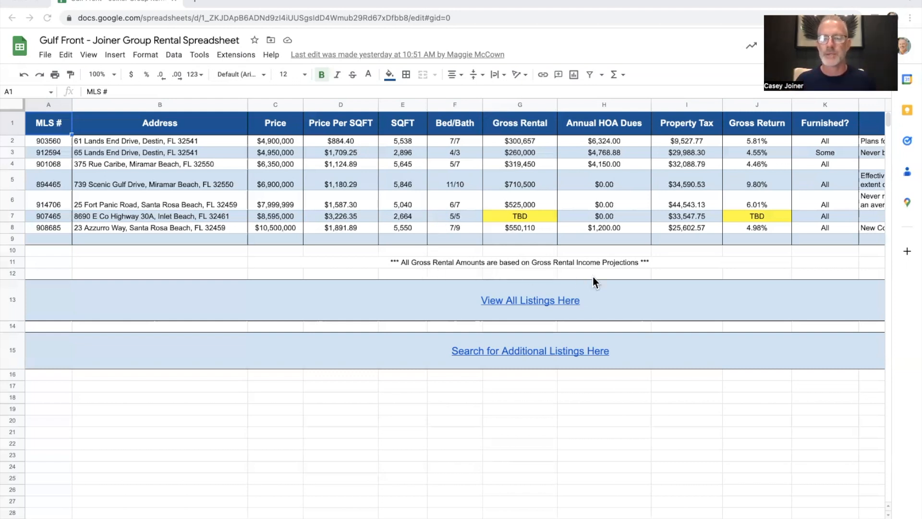
{"action": "mouse_move", "coordinate": [547, 276]}
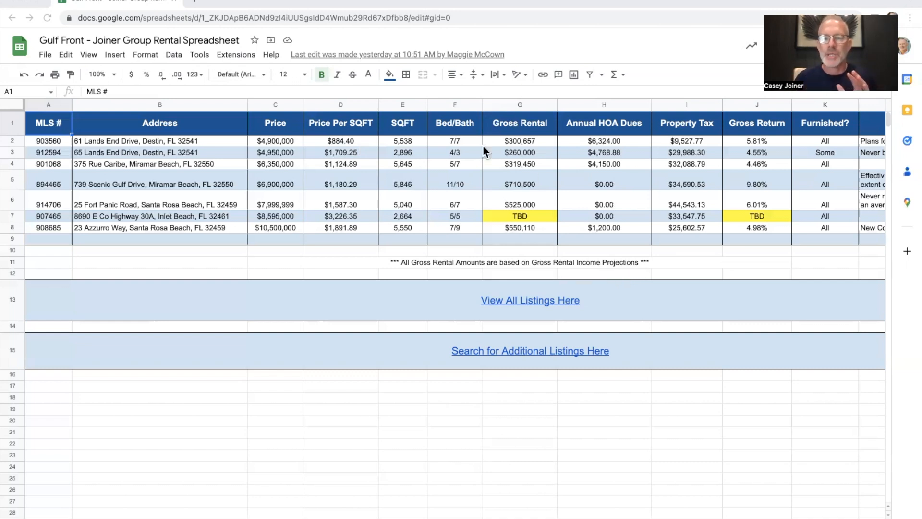
{"action": "mouse_move", "coordinate": [541, 152]}
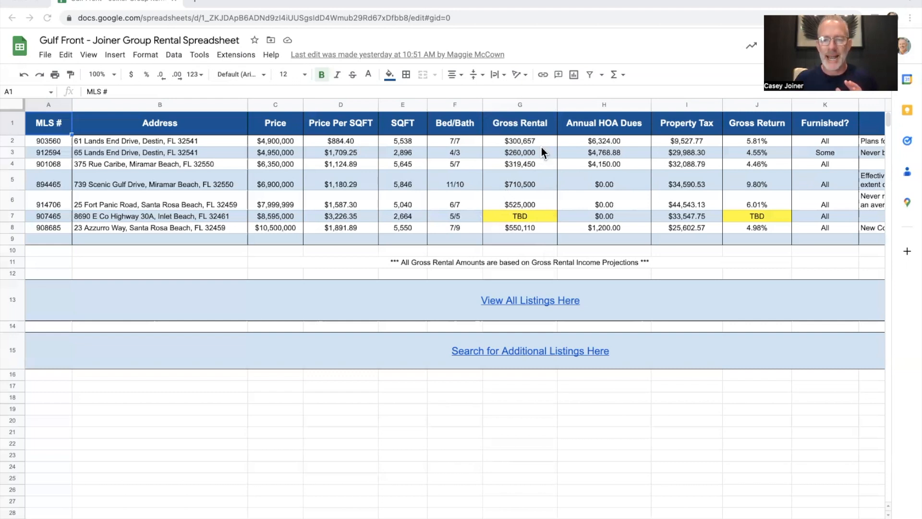
{"action": "mouse_move", "coordinate": [494, 198]}
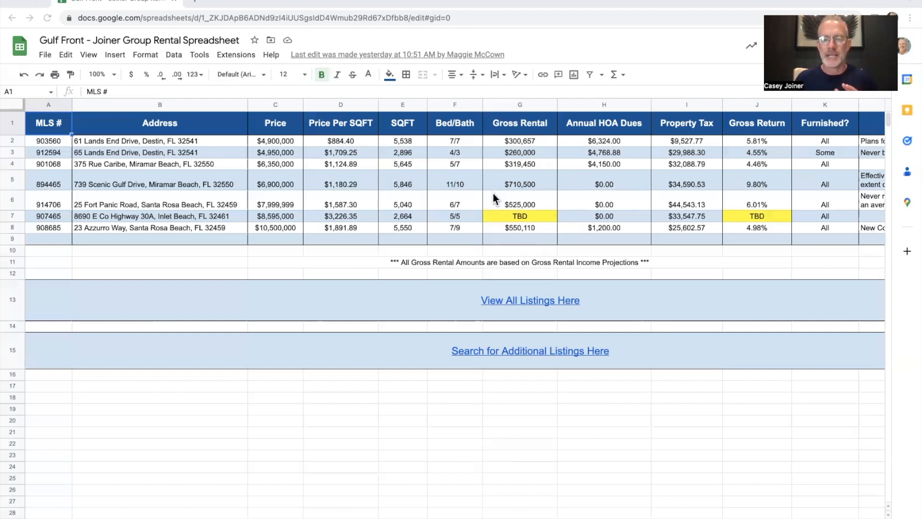
{"action": "mouse_move", "coordinate": [502, 211]}
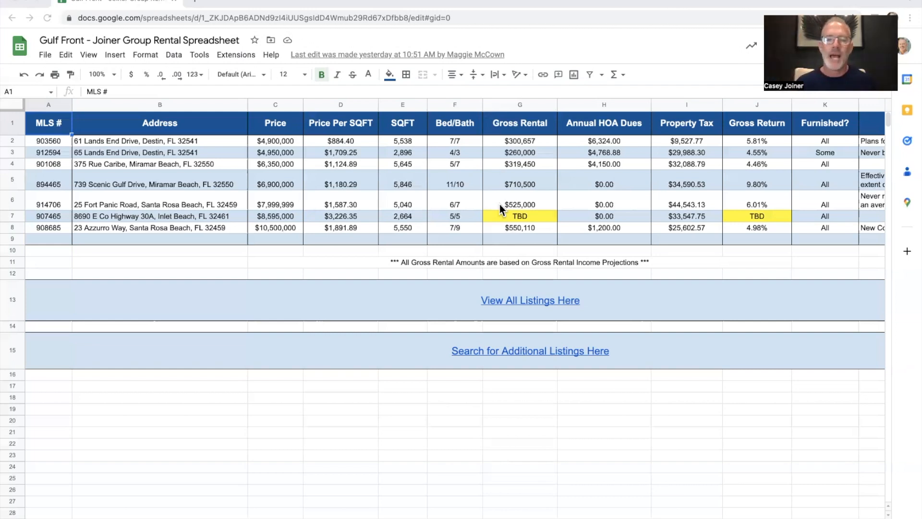
{"action": "mouse_move", "coordinate": [491, 243]}
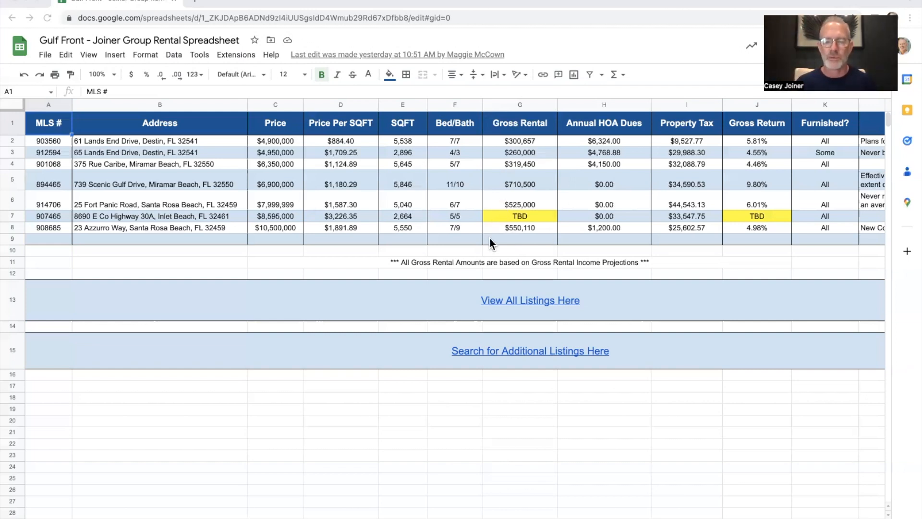
{"action": "mouse_move", "coordinate": [494, 193]}
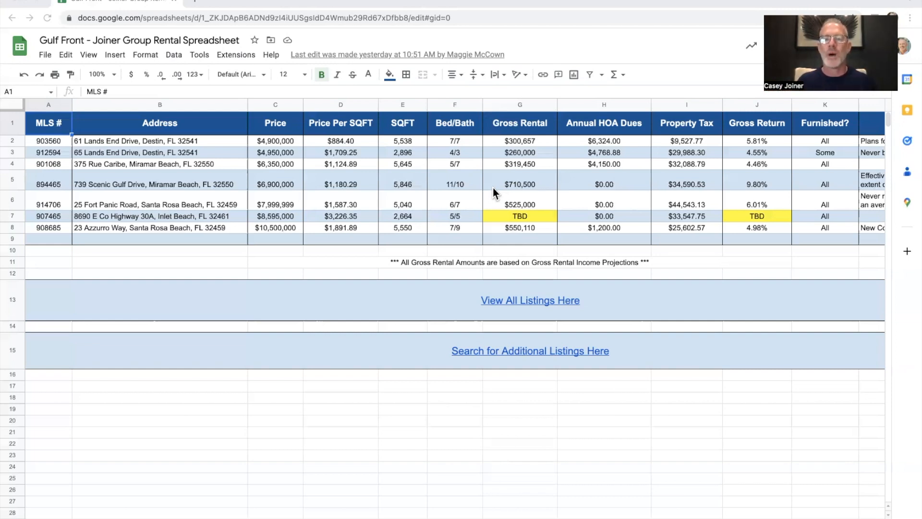
{"action": "mouse_move", "coordinate": [544, 174]}
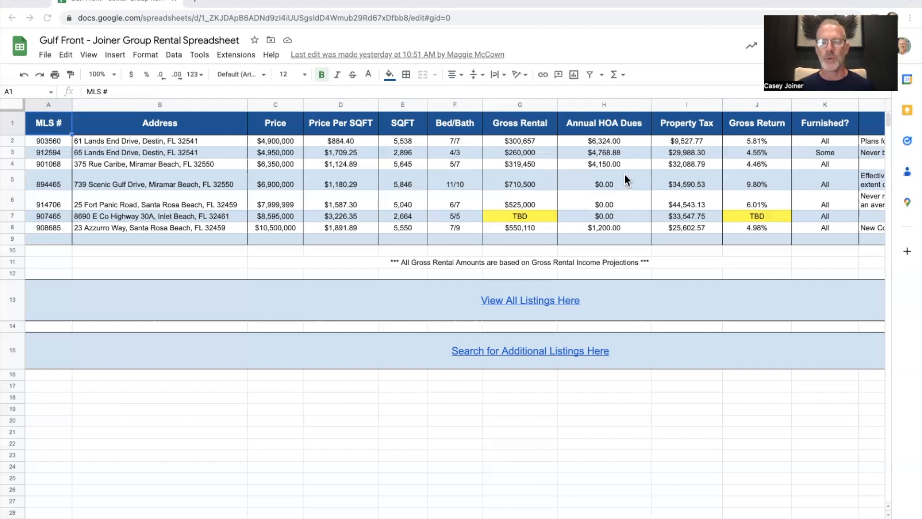
{"action": "mouse_move", "coordinate": [615, 203]}
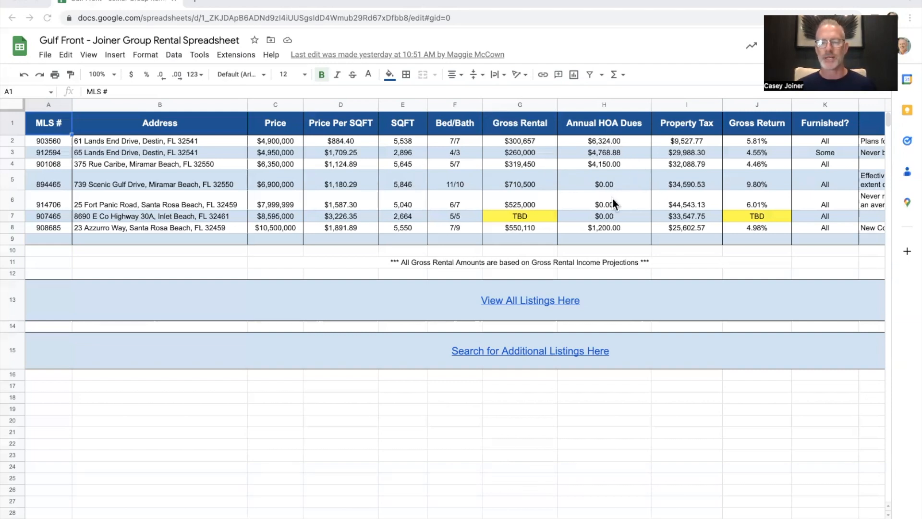
{"action": "mouse_move", "coordinate": [625, 219]}
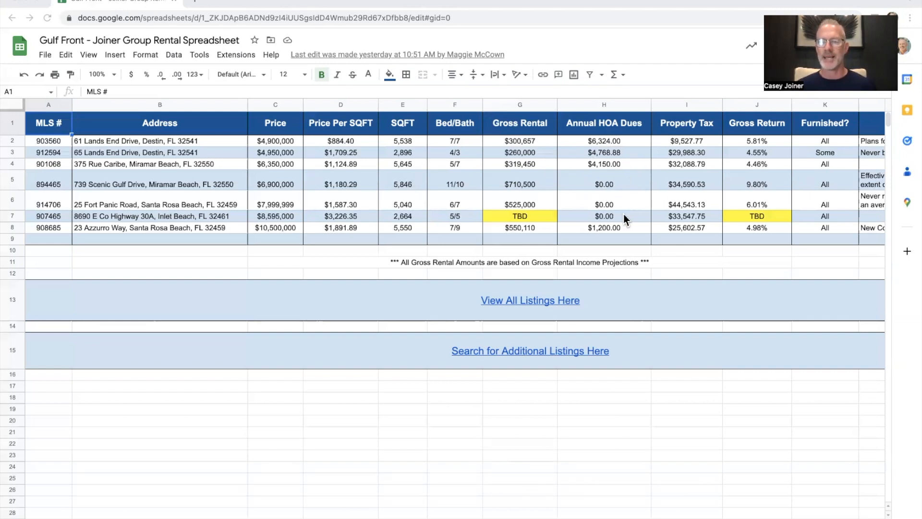
{"action": "mouse_move", "coordinate": [594, 164]}
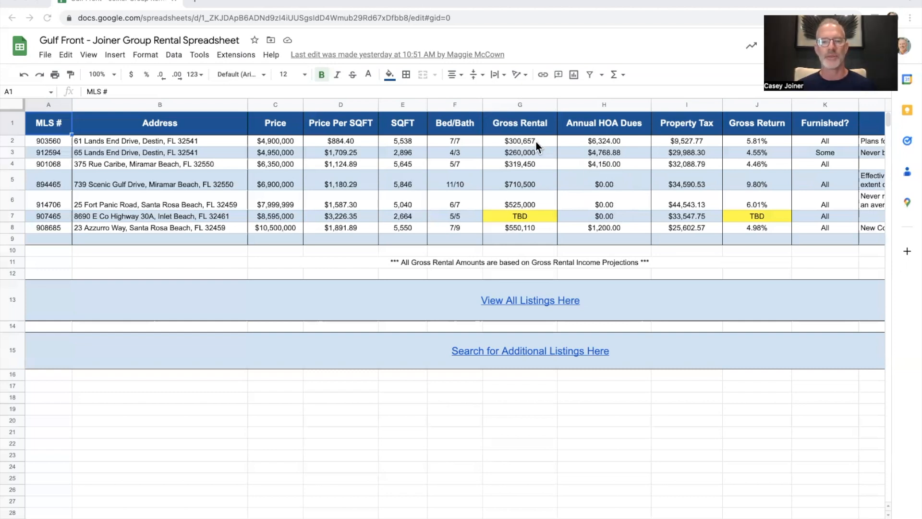
{"action": "mouse_move", "coordinate": [610, 146]}
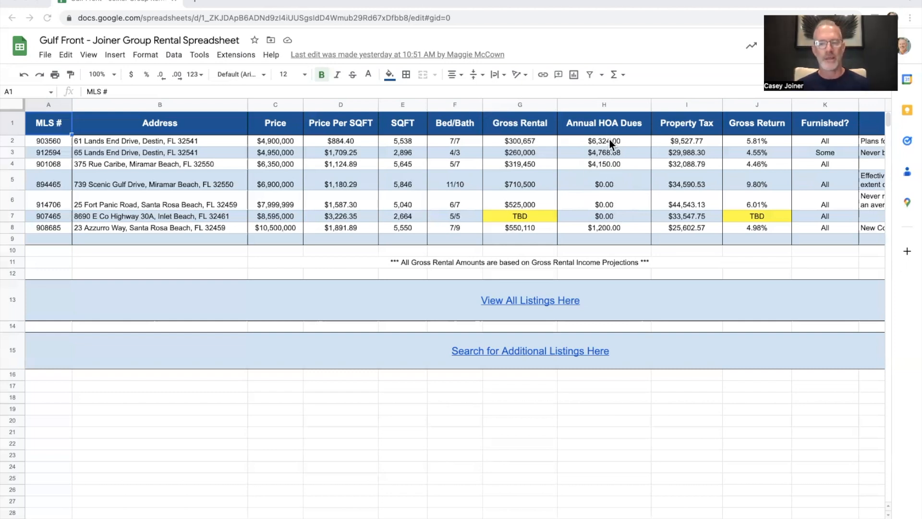
{"action": "mouse_move", "coordinate": [682, 165]}
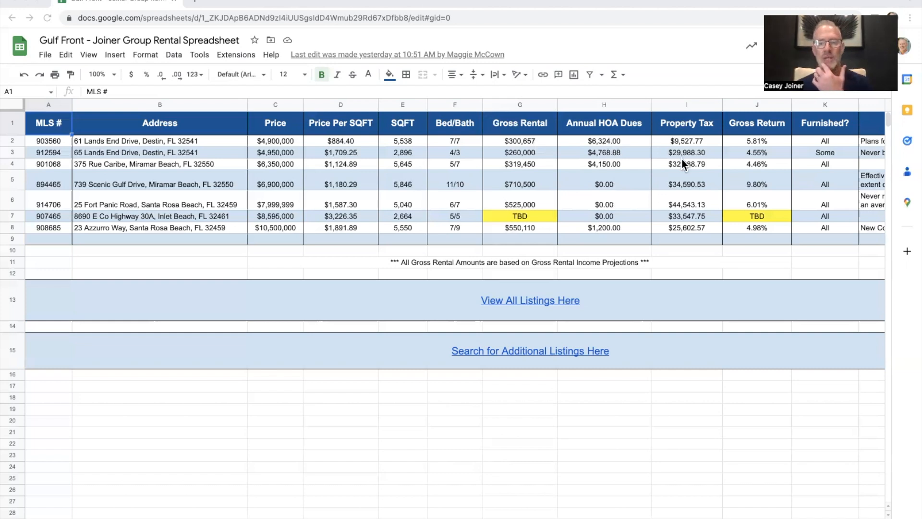
{"action": "mouse_move", "coordinate": [617, 145]}
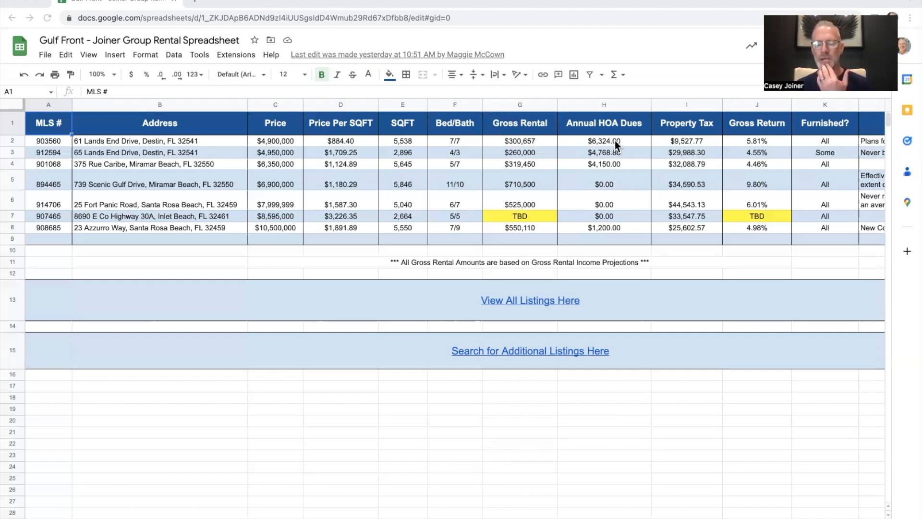
{"action": "mouse_move", "coordinate": [676, 174]}
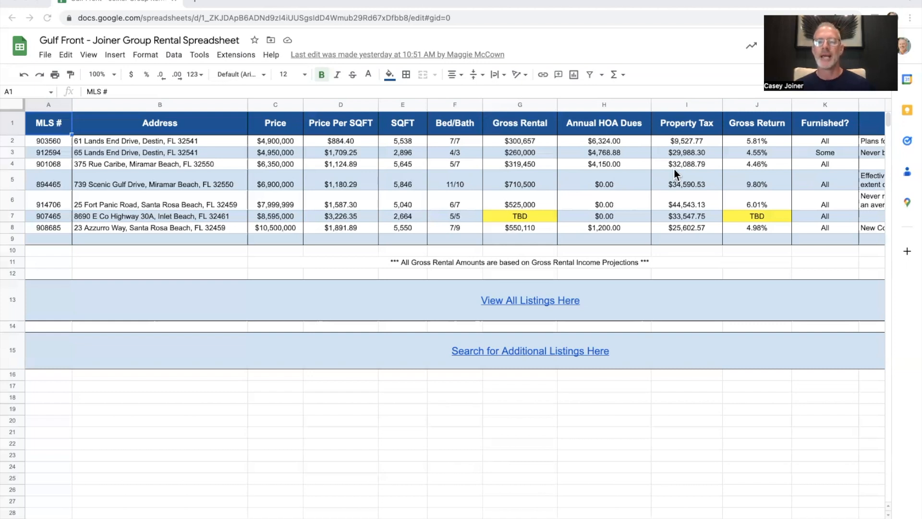
{"action": "mouse_move", "coordinate": [630, 136]}
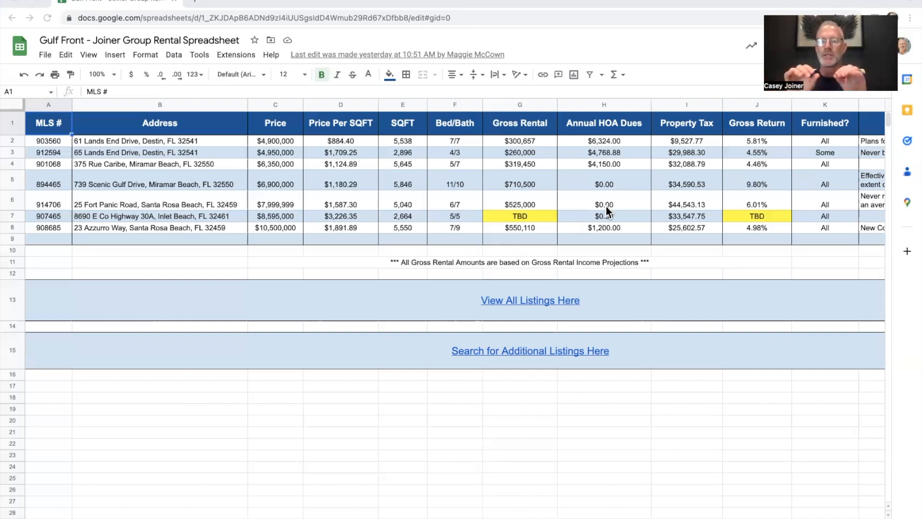
{"action": "mouse_move", "coordinate": [748, 148]}
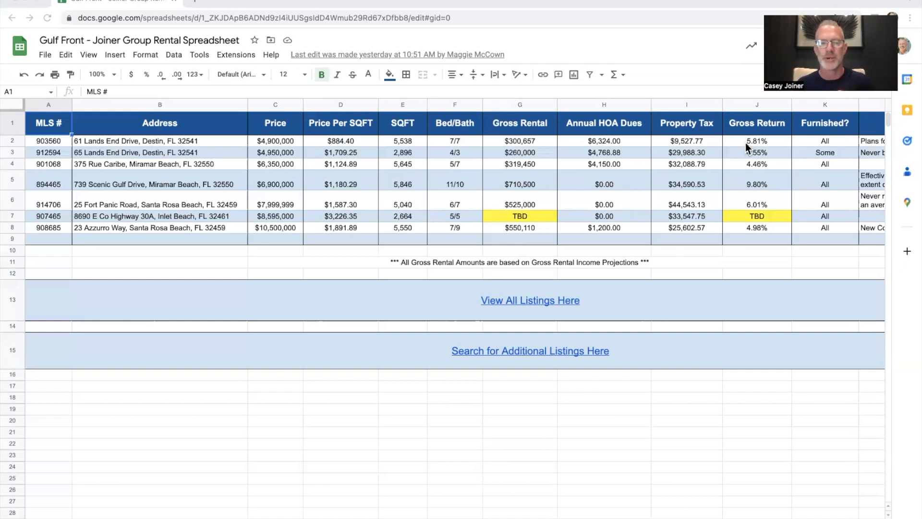
{"action": "mouse_move", "coordinate": [738, 161]}
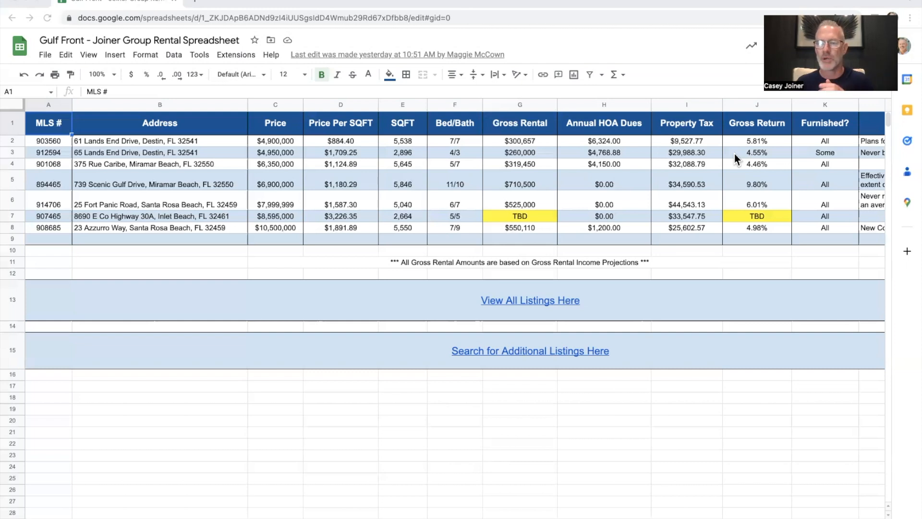
{"action": "mouse_move", "coordinate": [744, 192]}
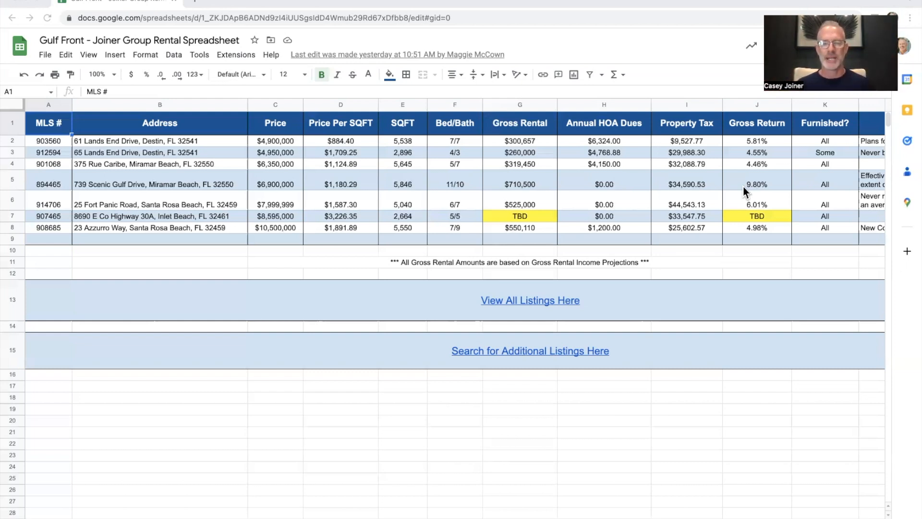
{"action": "mouse_move", "coordinate": [300, 152]}
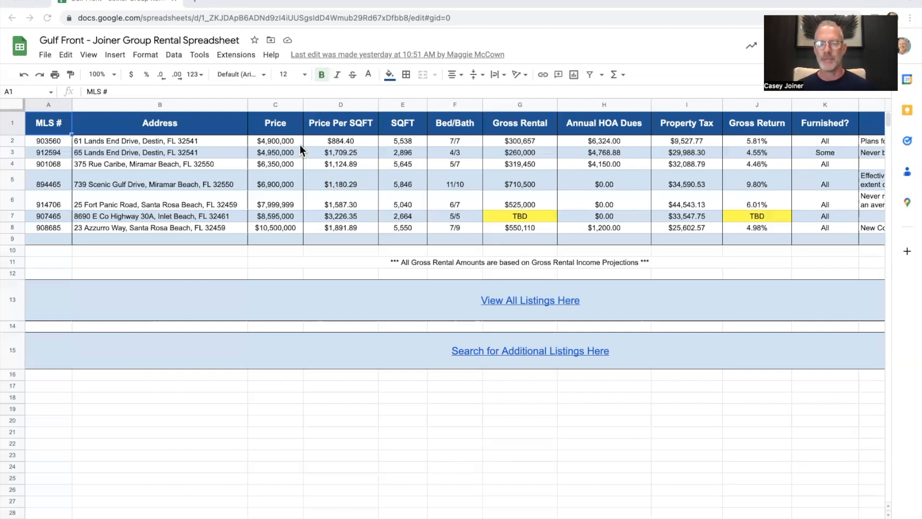
{"action": "mouse_move", "coordinate": [764, 146]}
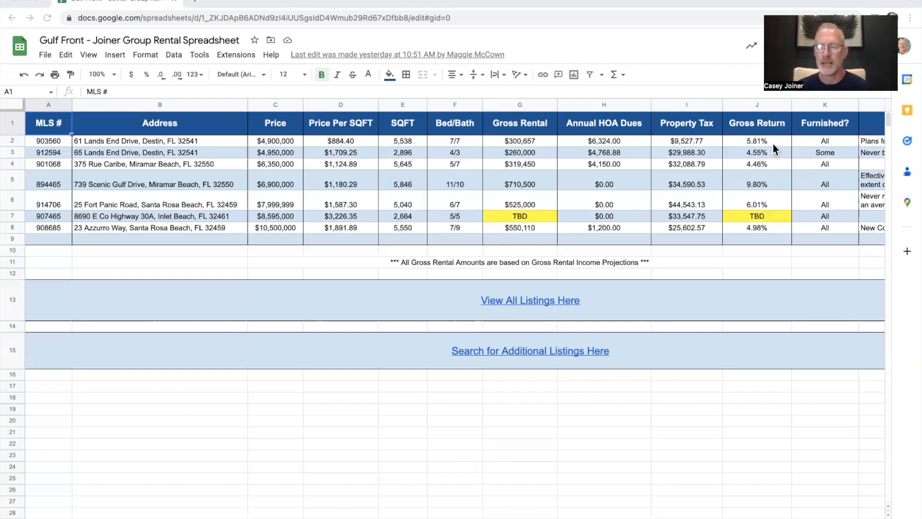
{"action": "mouse_move", "coordinate": [775, 220]}
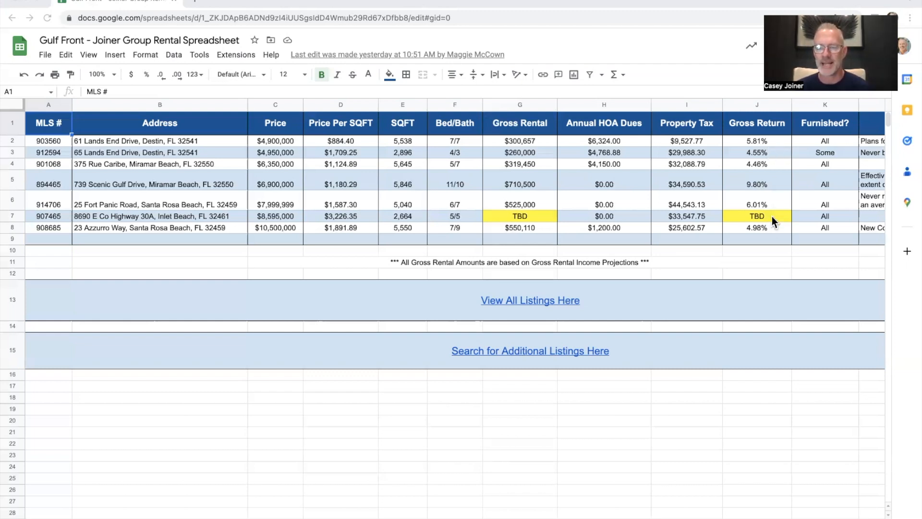
{"action": "mouse_move", "coordinate": [776, 190]}
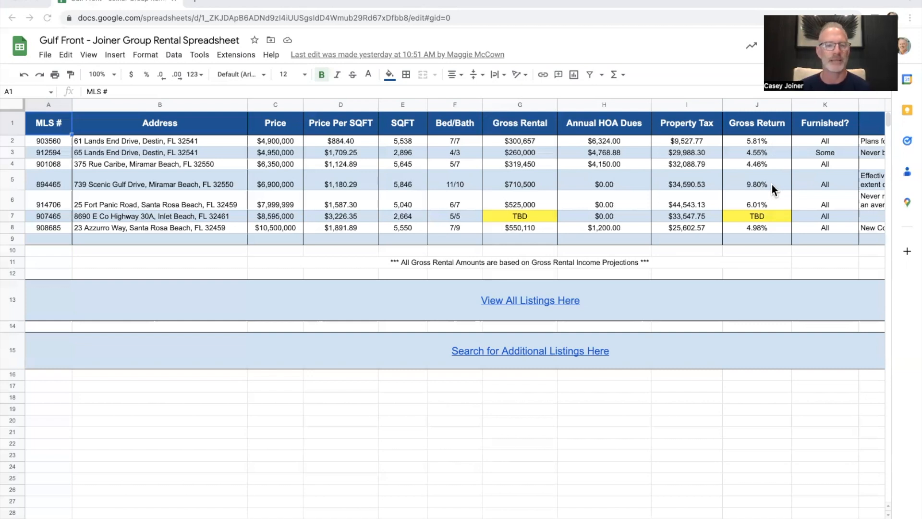
{"action": "mouse_move", "coordinate": [316, 201]}
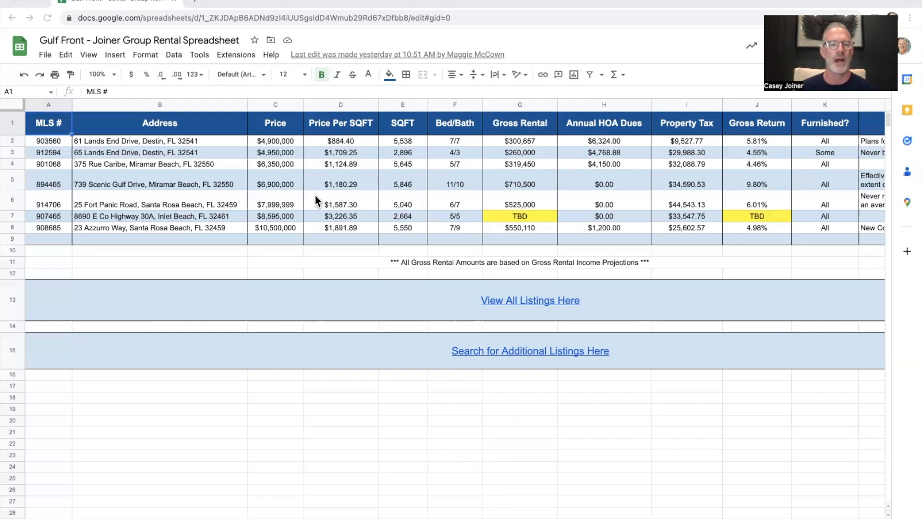
{"action": "mouse_move", "coordinate": [454, 199]}
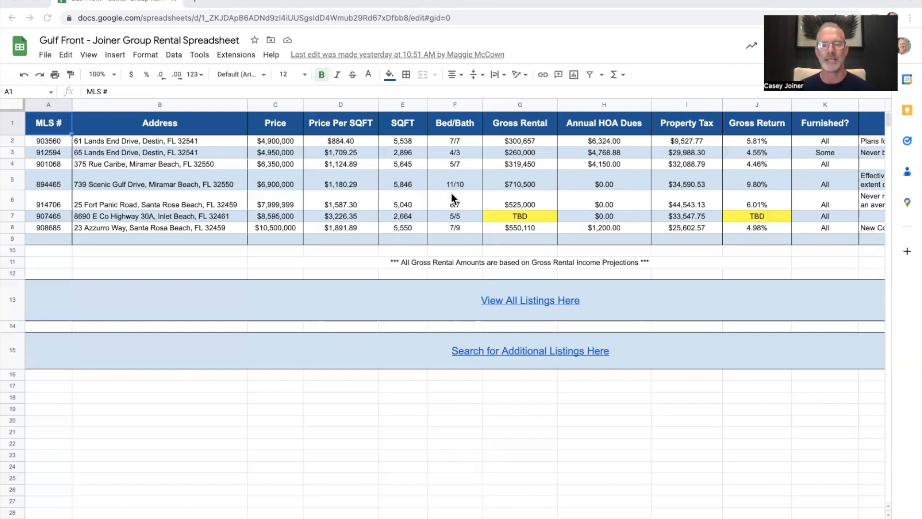
{"action": "mouse_move", "coordinate": [514, 183]}
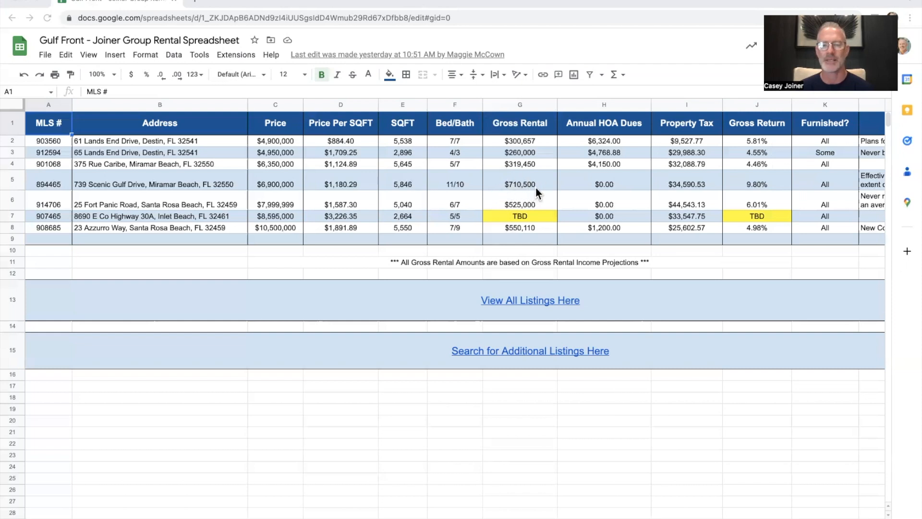
{"action": "mouse_move", "coordinate": [511, 180]}
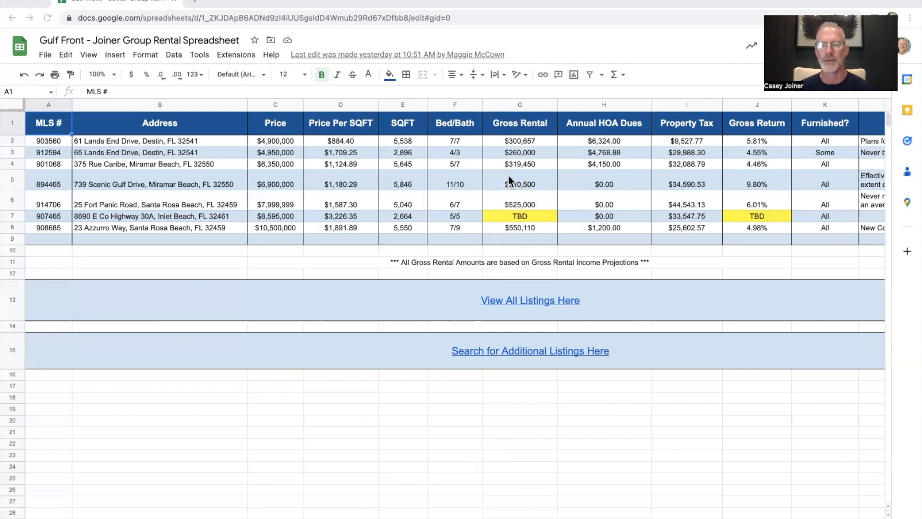
{"action": "mouse_move", "coordinate": [541, 195]}
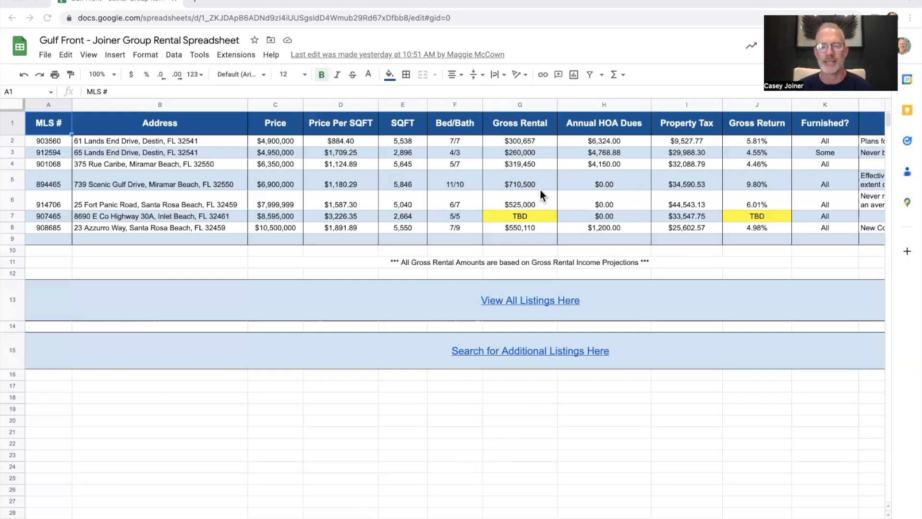
{"action": "mouse_move", "coordinate": [519, 200]}
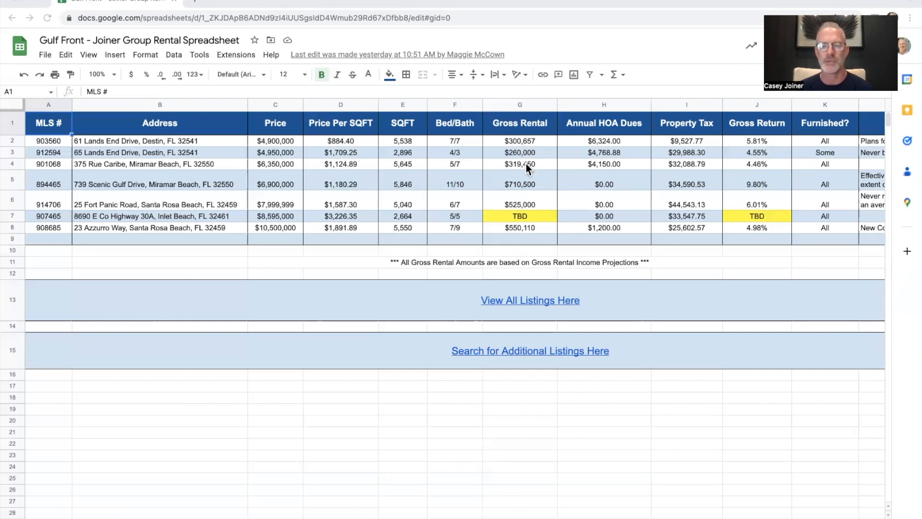
{"action": "mouse_move", "coordinate": [429, 146]}
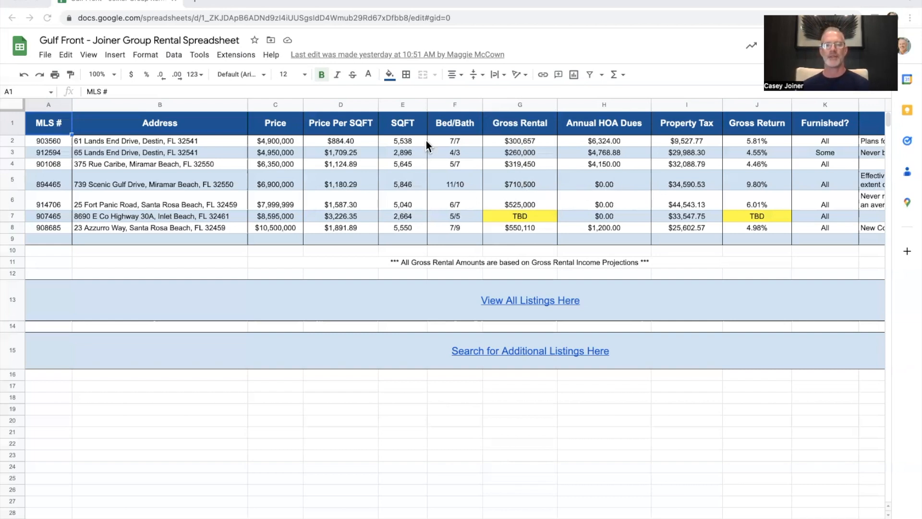
{"action": "mouse_move", "coordinate": [470, 191]}
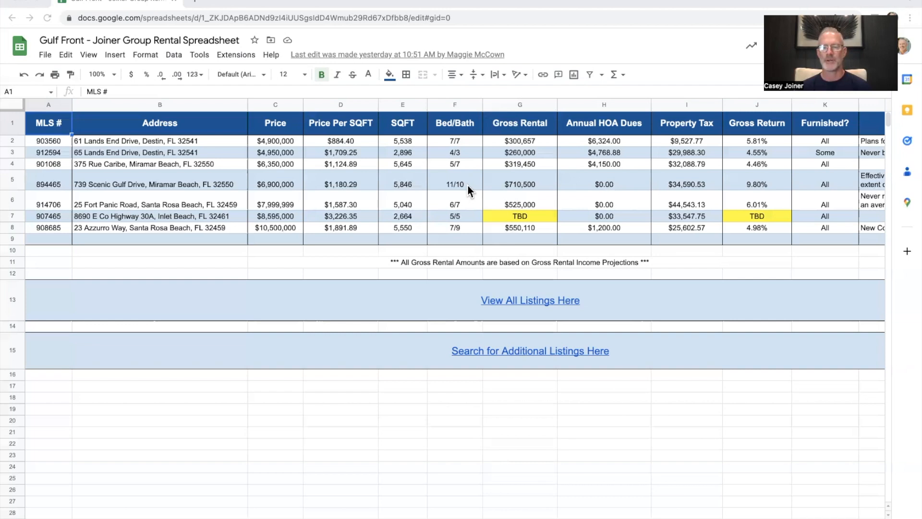
{"action": "mouse_move", "coordinate": [298, 192]}
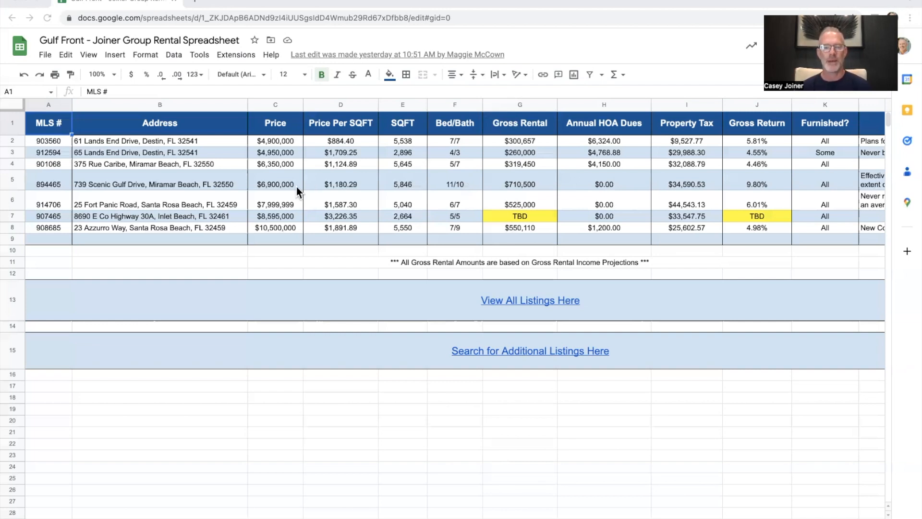
{"action": "mouse_move", "coordinate": [584, 198]}
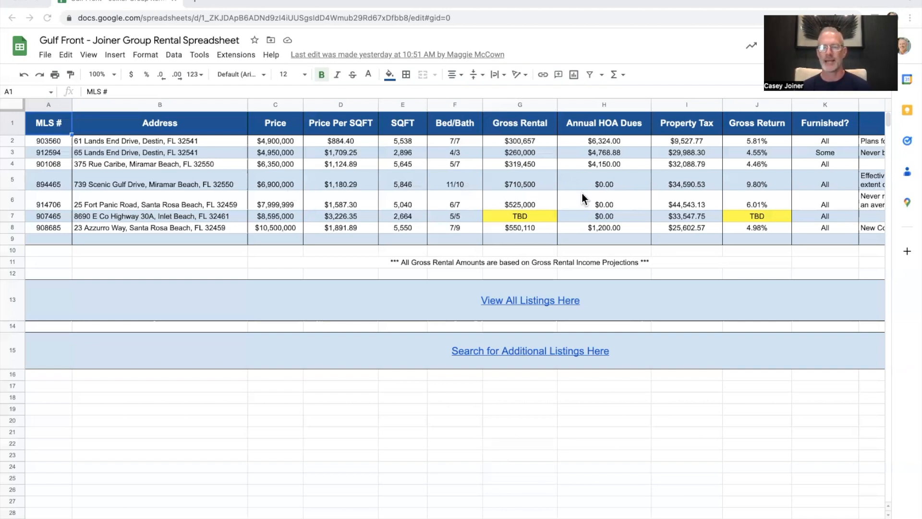
{"action": "mouse_move", "coordinate": [698, 195]}
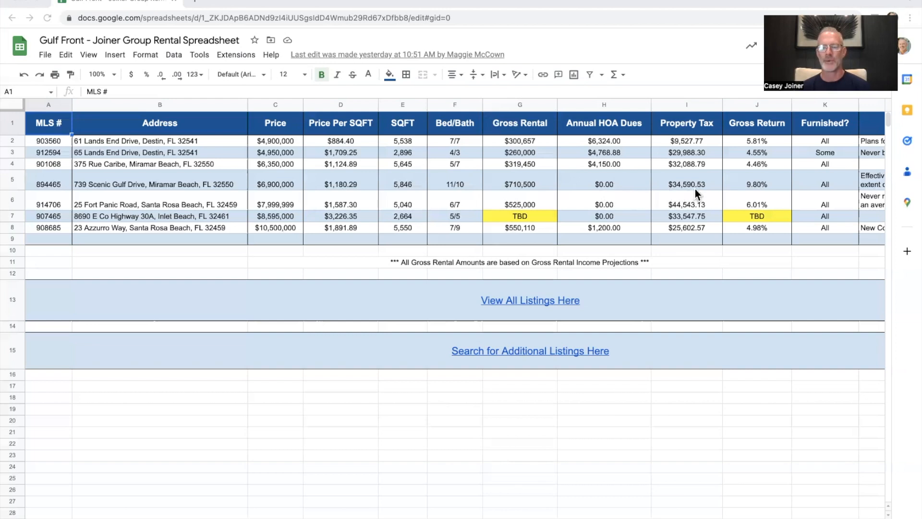
{"action": "mouse_move", "coordinate": [618, 196]}
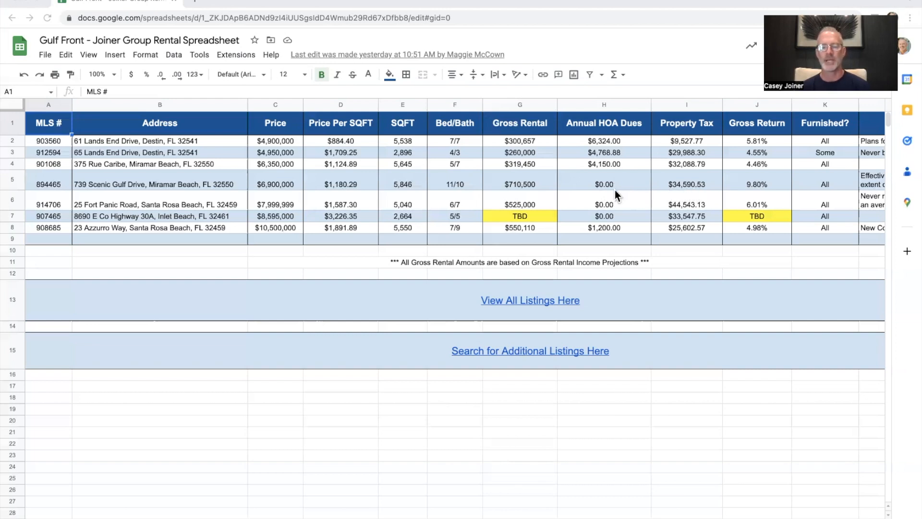
{"action": "mouse_move", "coordinate": [599, 201]}
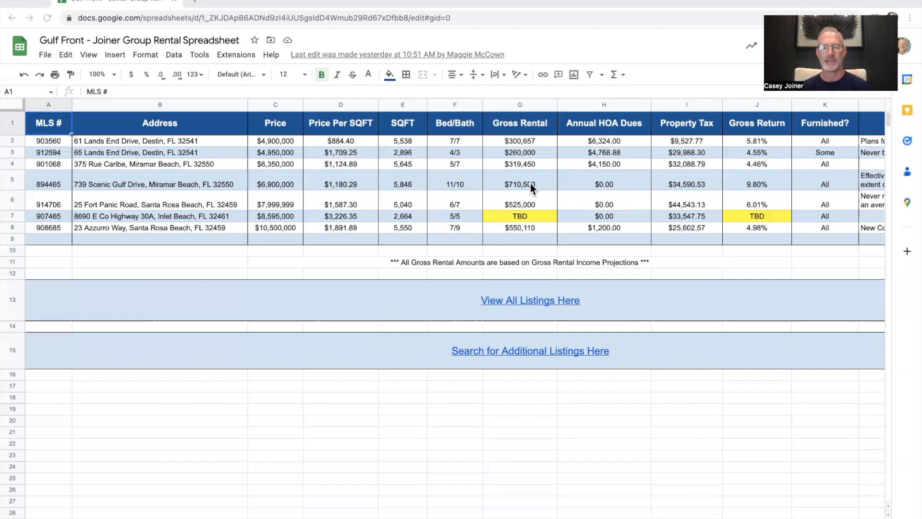
{"action": "mouse_move", "coordinate": [458, 177]}
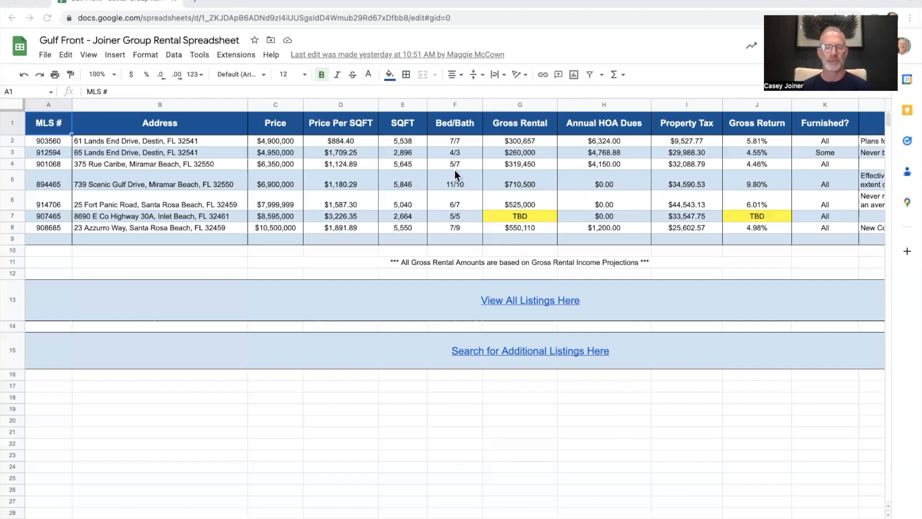
{"action": "mouse_move", "coordinate": [460, 188]}
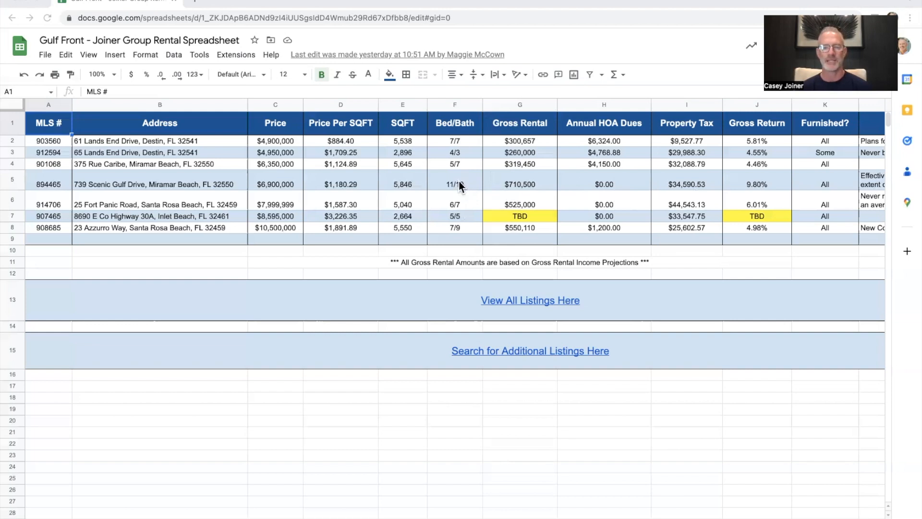
{"action": "mouse_move", "coordinate": [462, 169]}
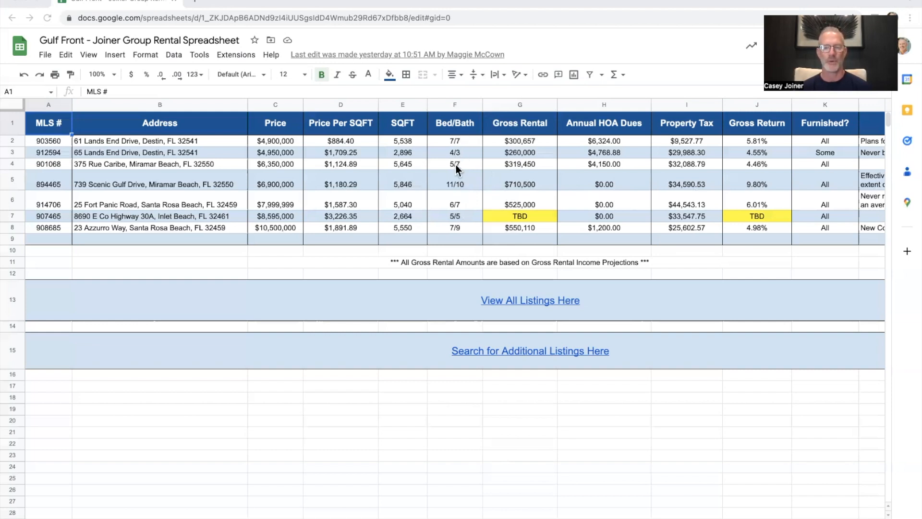
{"action": "mouse_move", "coordinate": [452, 221]}
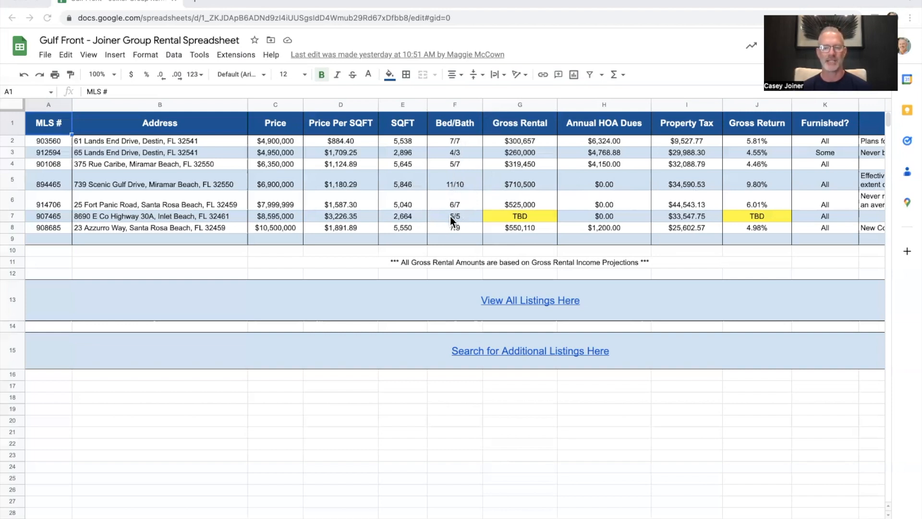
{"action": "mouse_move", "coordinate": [691, 199]}
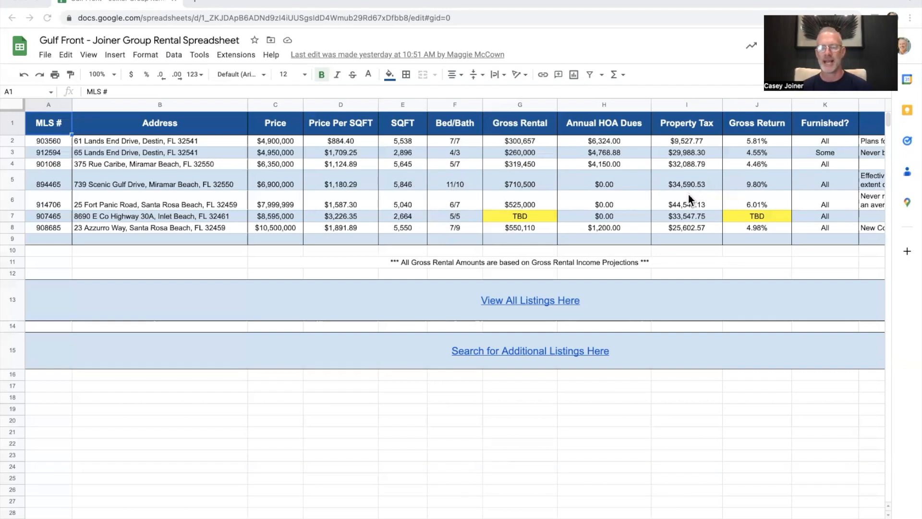
{"action": "mouse_move", "coordinate": [447, 200]}
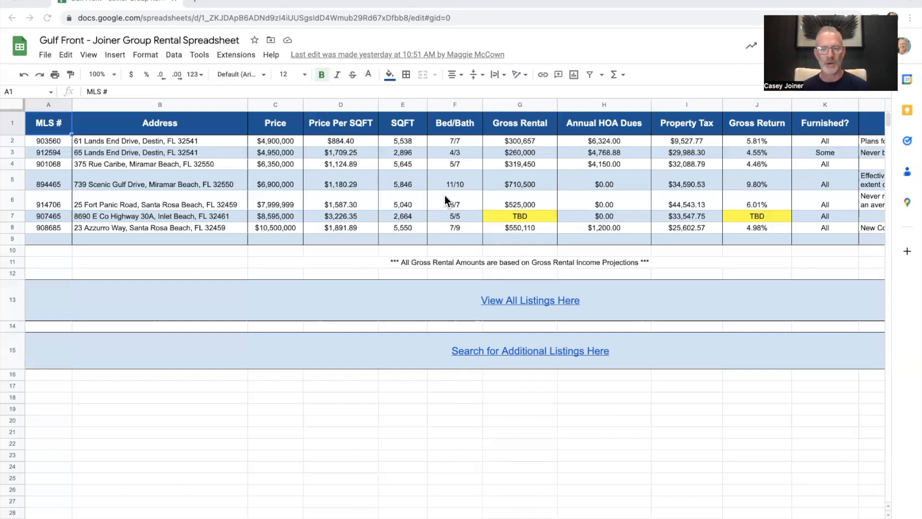
{"action": "mouse_move", "coordinate": [354, 192]}
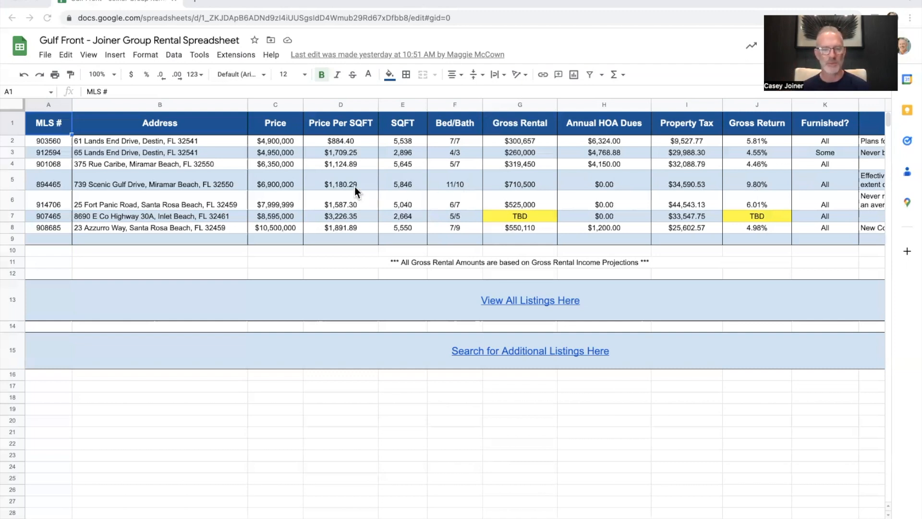
{"action": "mouse_move", "coordinate": [741, 193]}
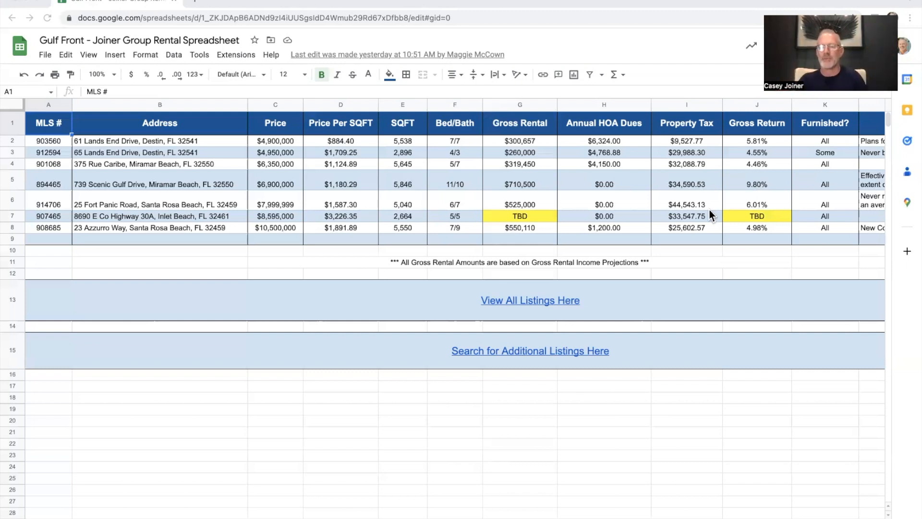
{"action": "mouse_move", "coordinate": [308, 236]}
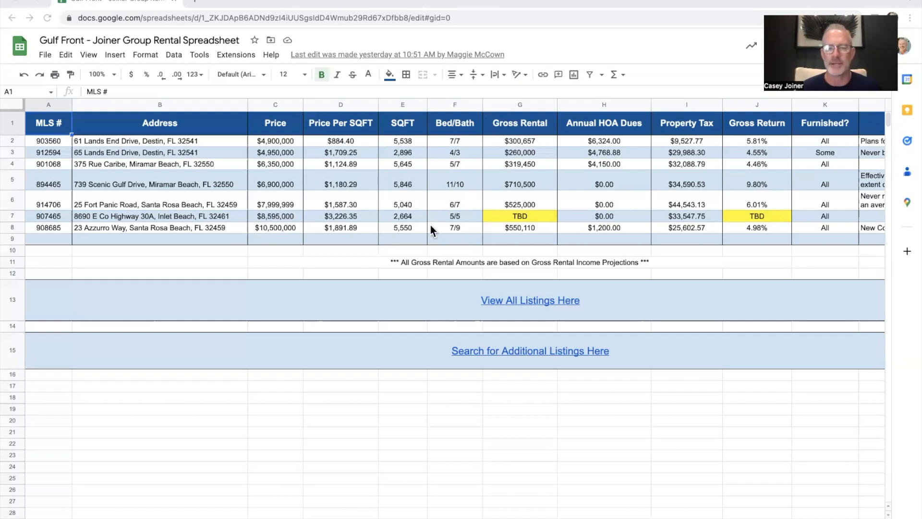
{"action": "mouse_move", "coordinate": [540, 212]}
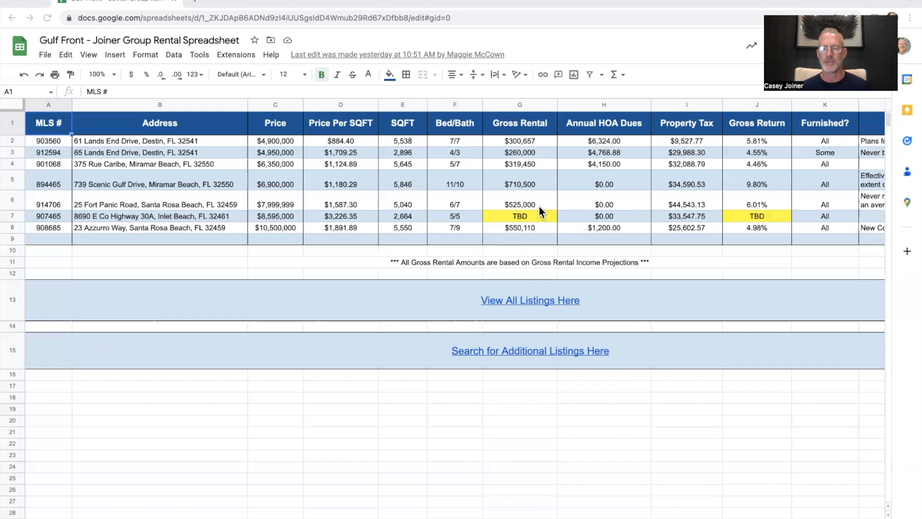
{"action": "mouse_move", "coordinate": [697, 196]}
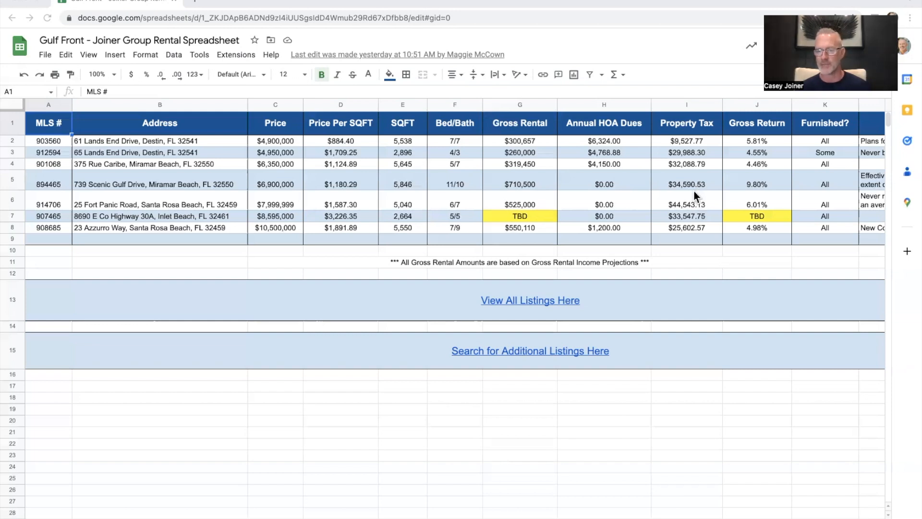
{"action": "mouse_move", "coordinate": [696, 188]}
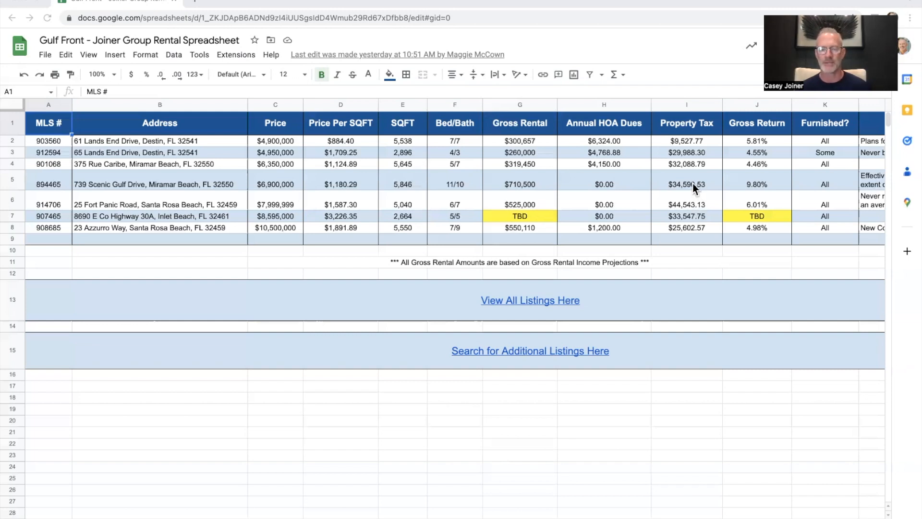
{"action": "mouse_move", "coordinate": [529, 213]}
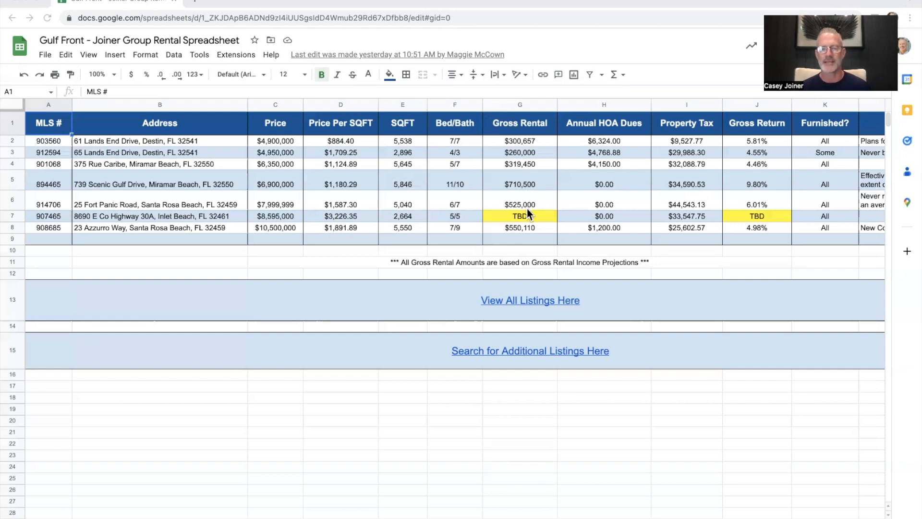
{"action": "mouse_move", "coordinate": [456, 211]}
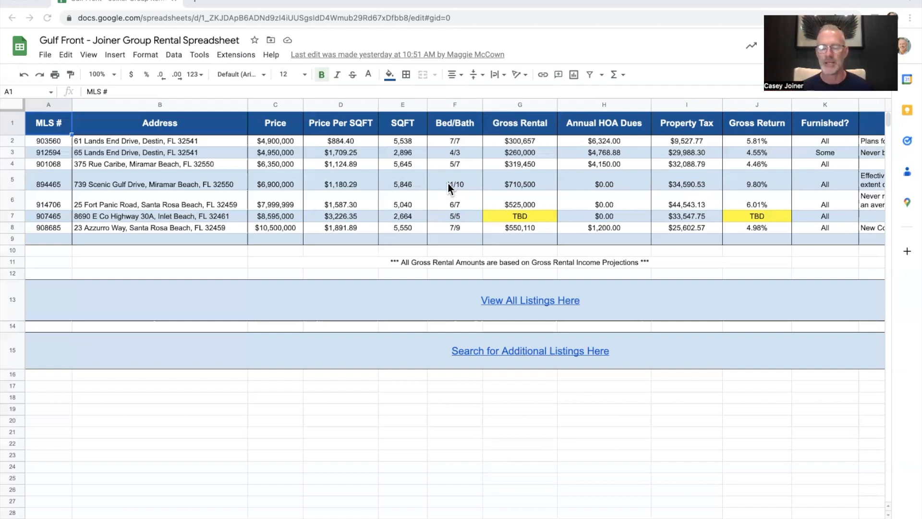
{"action": "mouse_move", "coordinate": [458, 200]}
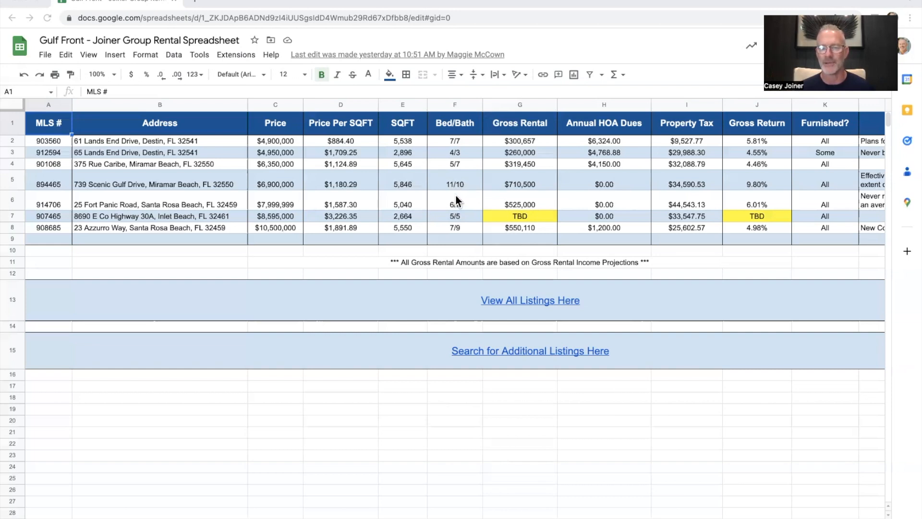
{"action": "scroll", "scroll_direction": "right", "scroll_amount": 3}
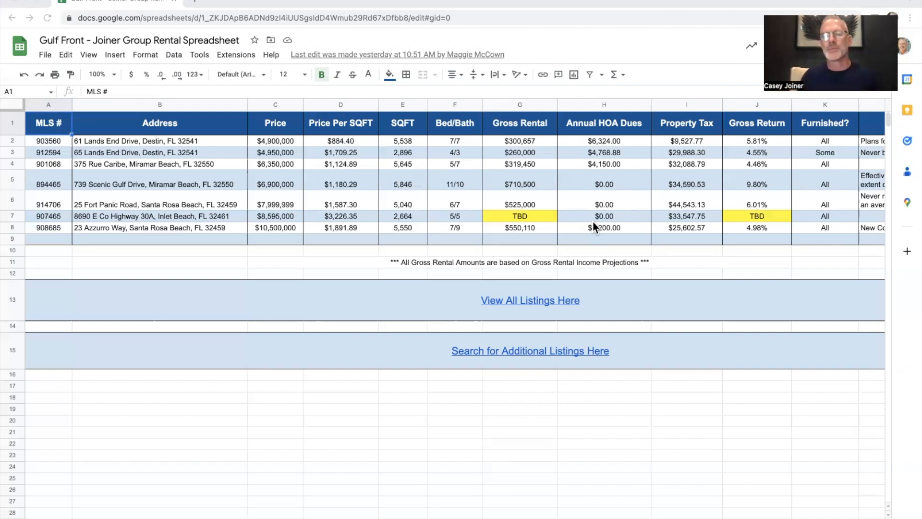
{"action": "mouse_move", "coordinate": [362, 297]}
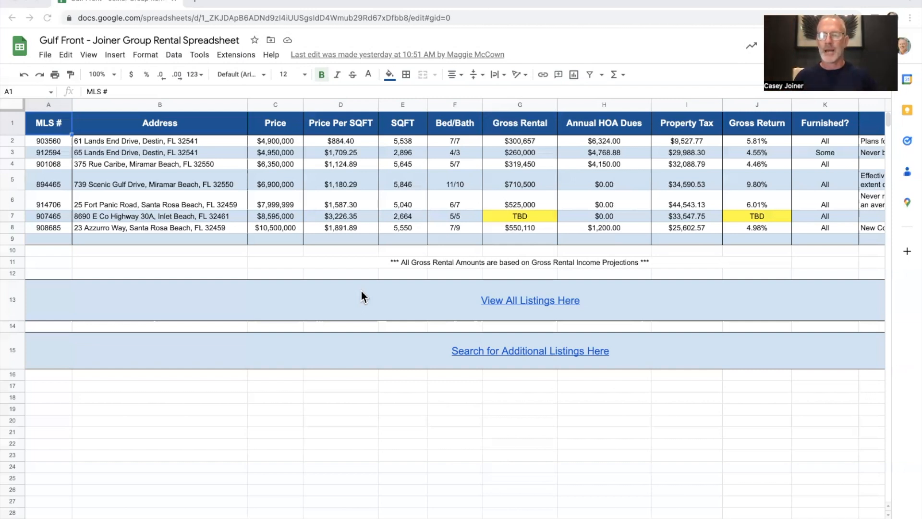
{"action": "mouse_move", "coordinate": [656, 244]}
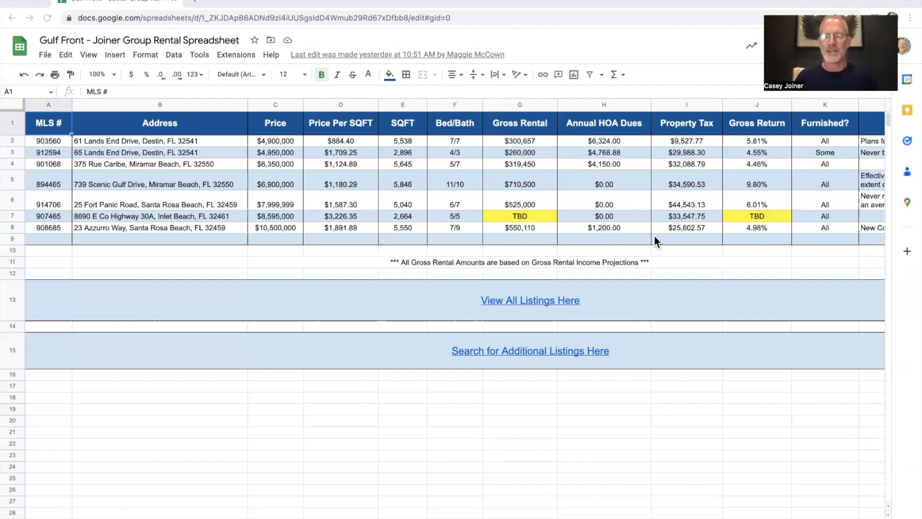
{"action": "mouse_move", "coordinate": [796, 171]}
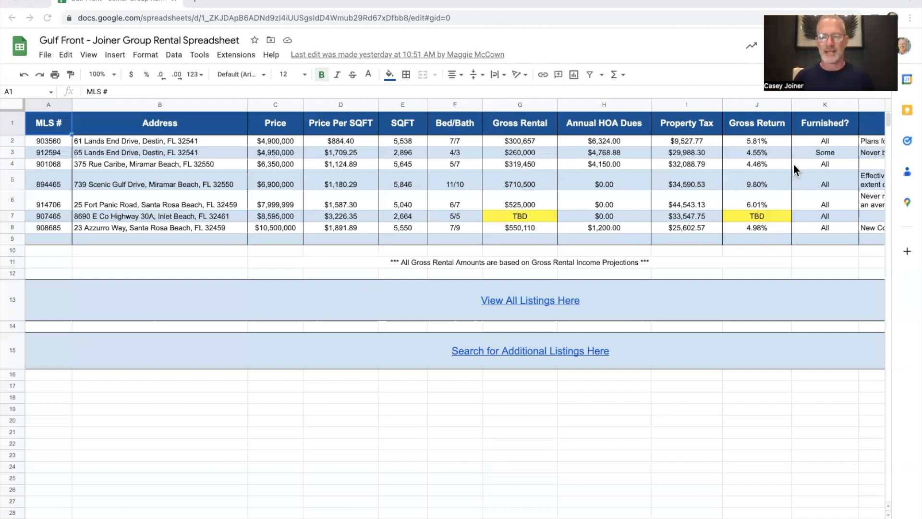
{"action": "mouse_move", "coordinate": [798, 146]}
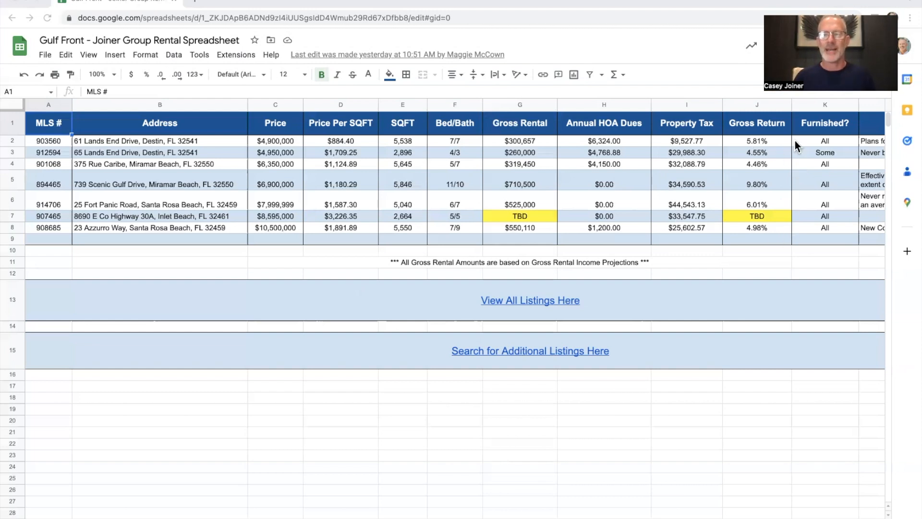
{"action": "mouse_move", "coordinate": [677, 265]}
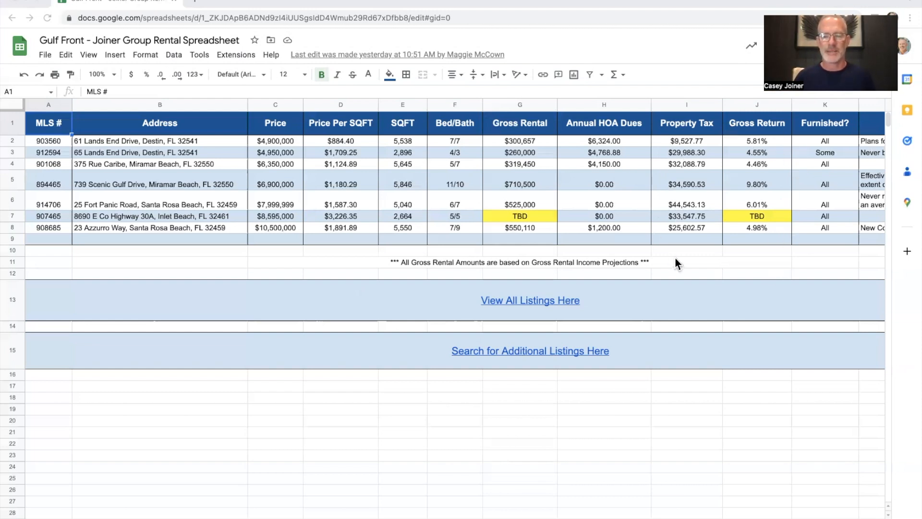